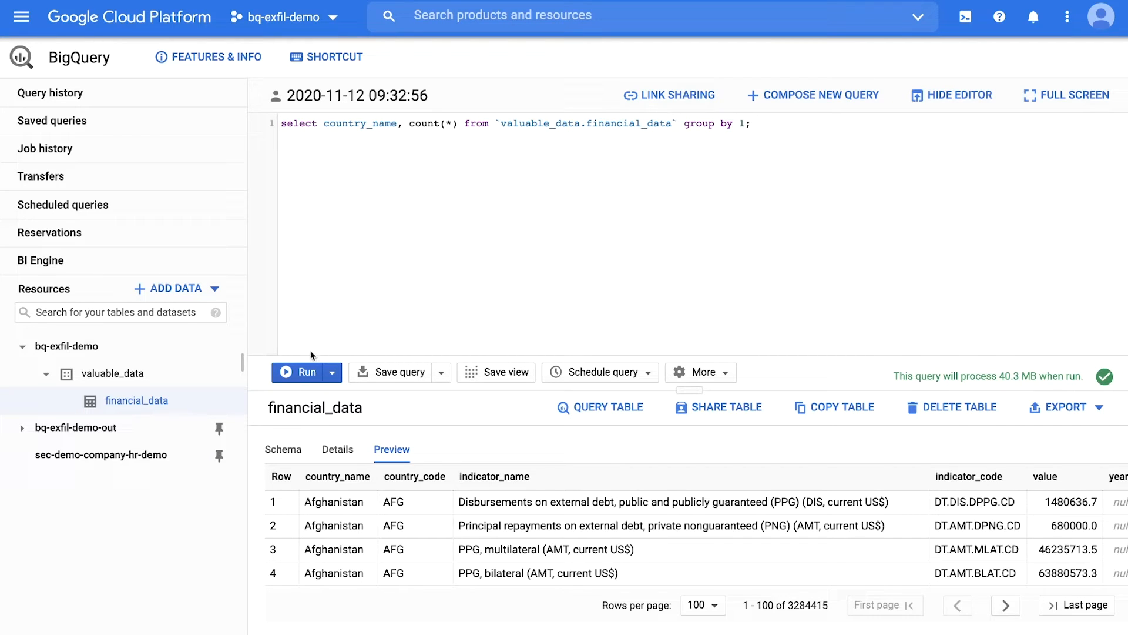
Run the count-by-country query on valuable_data.financial_data.
{"action": "left_click", "coordinate": [297, 372]}
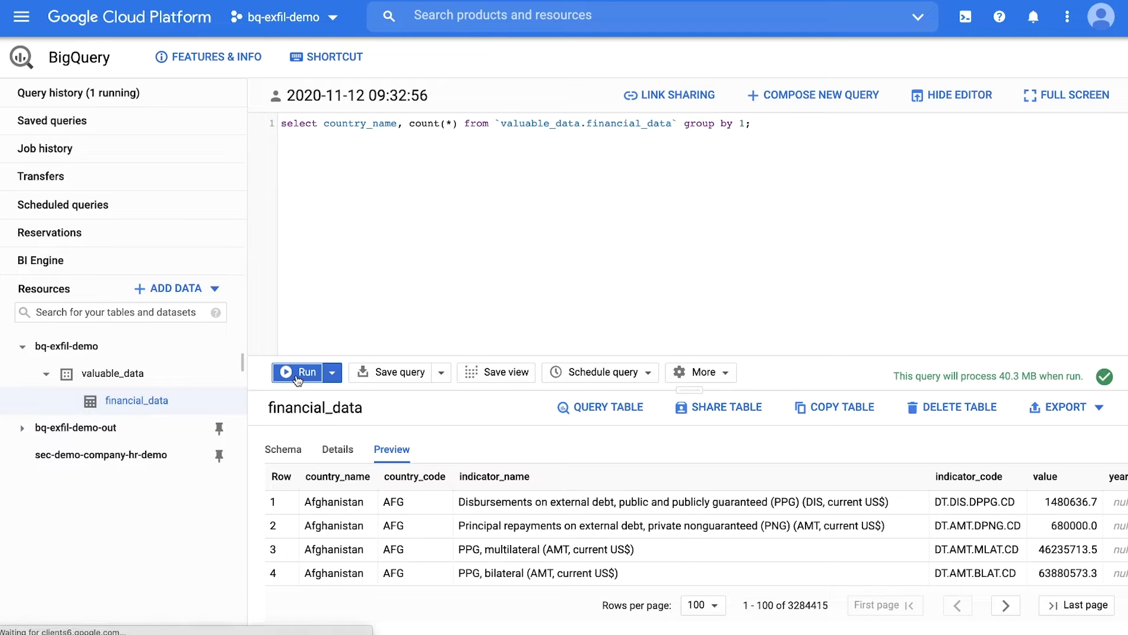
{"action": "left_click", "coordinate": [296, 372]}
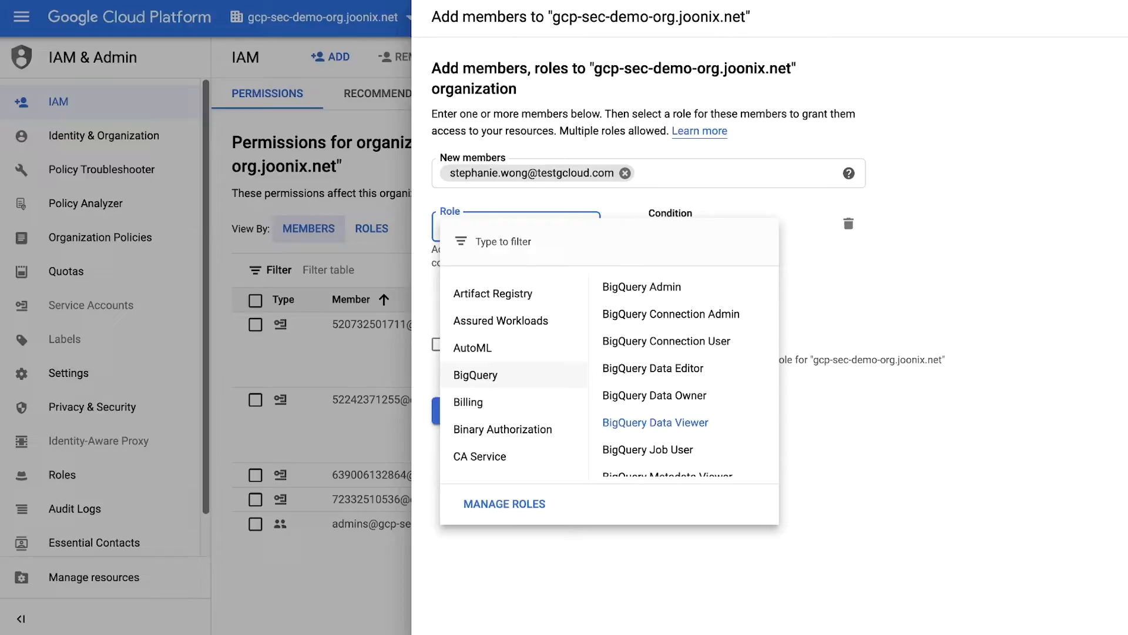
{"action": "mouse_move", "coordinate": [515, 375]}
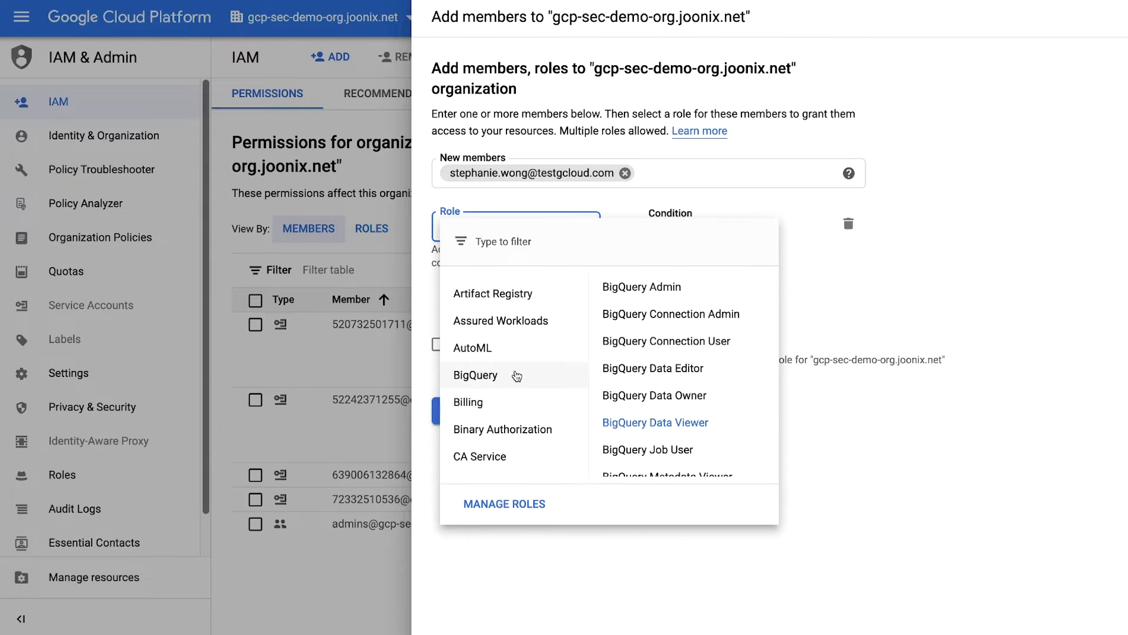
{"action": "mouse_move", "coordinate": [643, 287]}
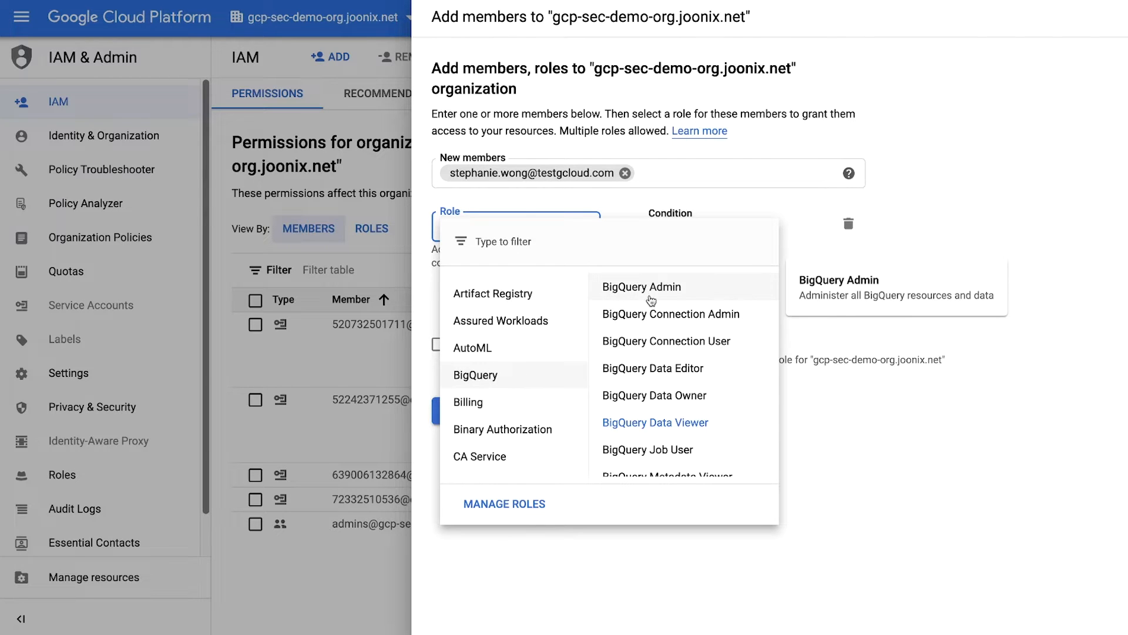
{"action": "scroll", "scroll_direction": "down", "scroll_amount": 3}
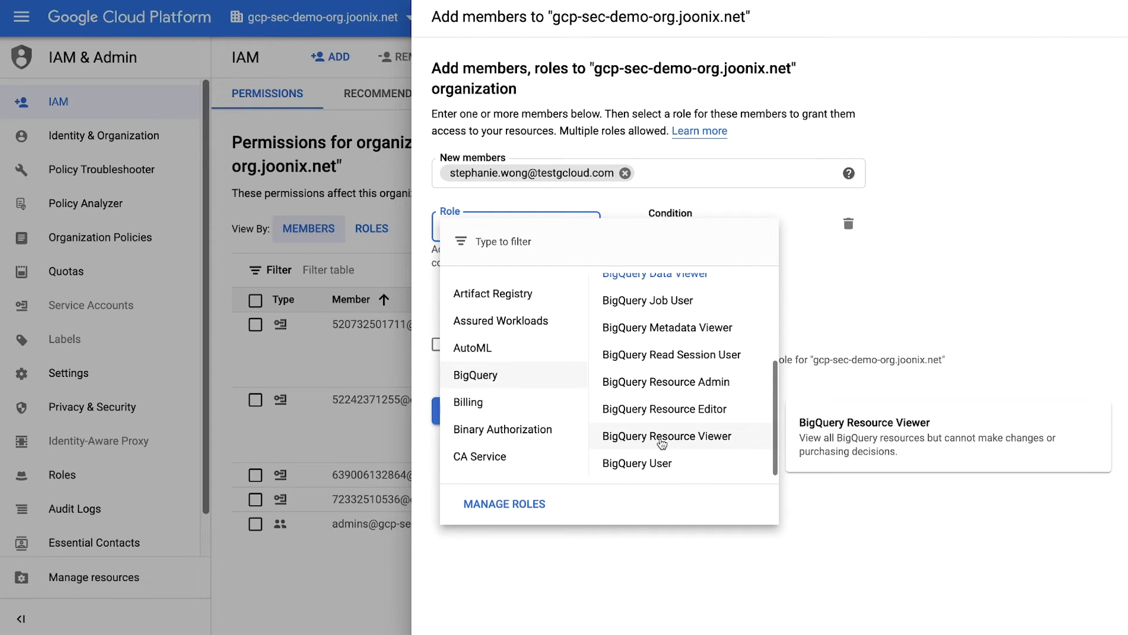
{"action": "mouse_move", "coordinate": [665, 354]}
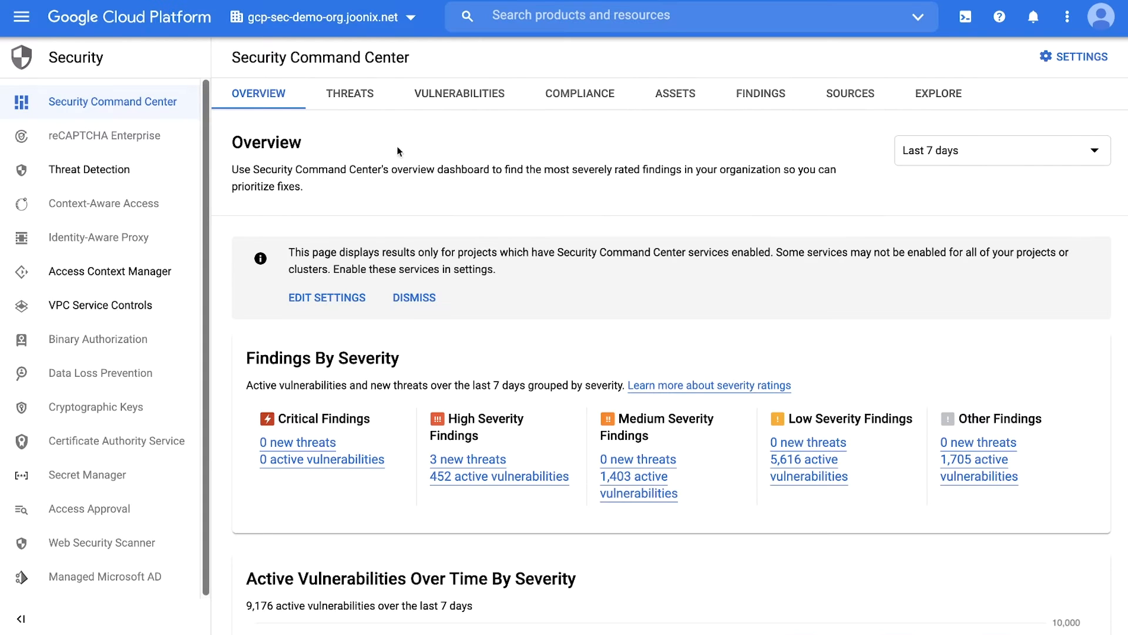
View the Threats dashboard and its Threats by Category list with three high-severity findings.
{"action": "left_click", "coordinate": [350, 92]}
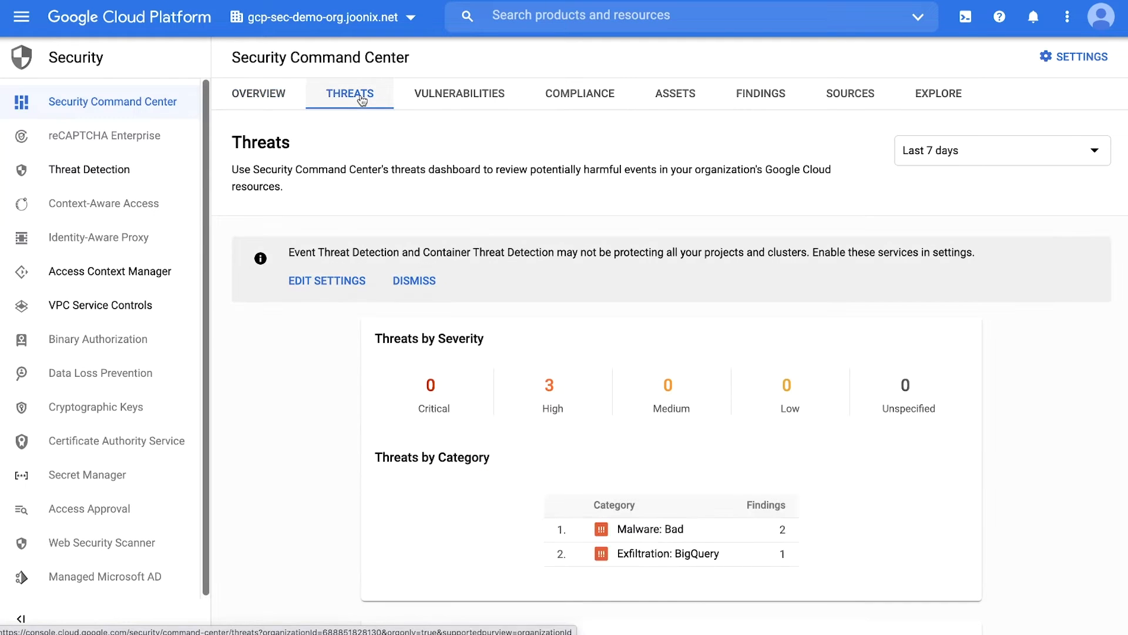
{"action": "scroll", "scroll_direction": "down", "scroll_amount": 3}
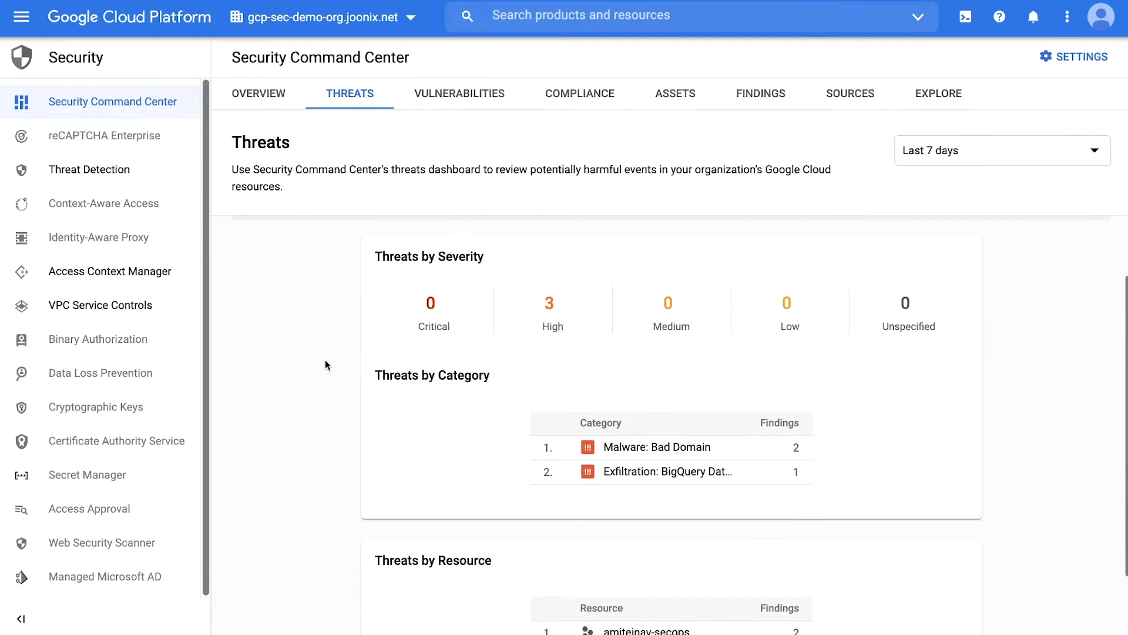
{"action": "scroll", "scroll_direction": "down", "scroll_amount": 3}
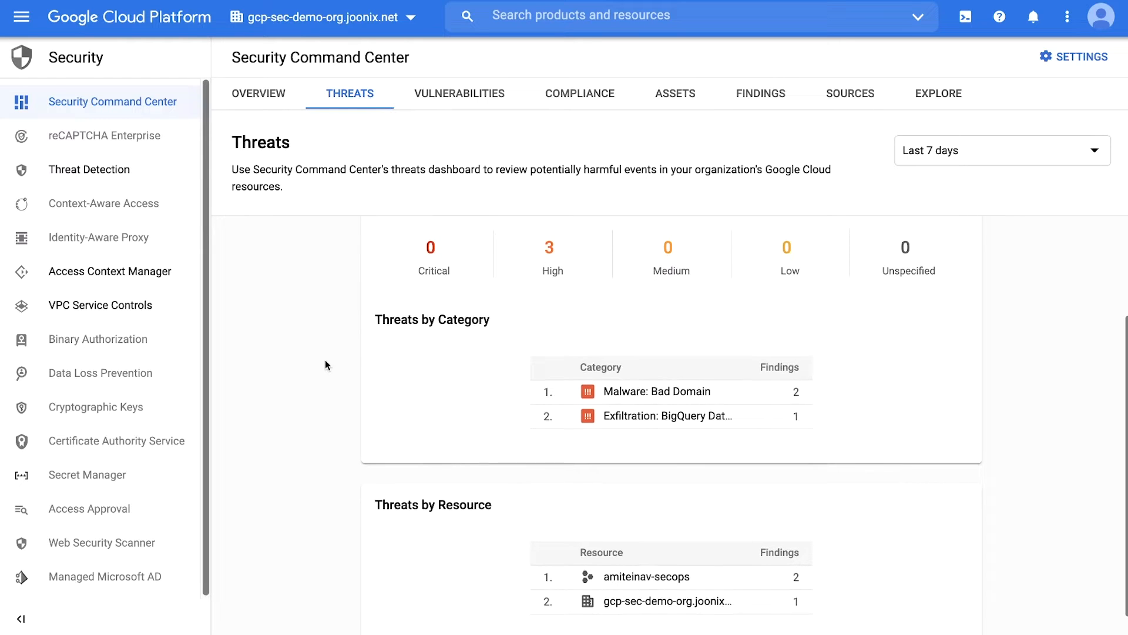
{"action": "scroll", "scroll_direction": "up", "scroll_amount": 3}
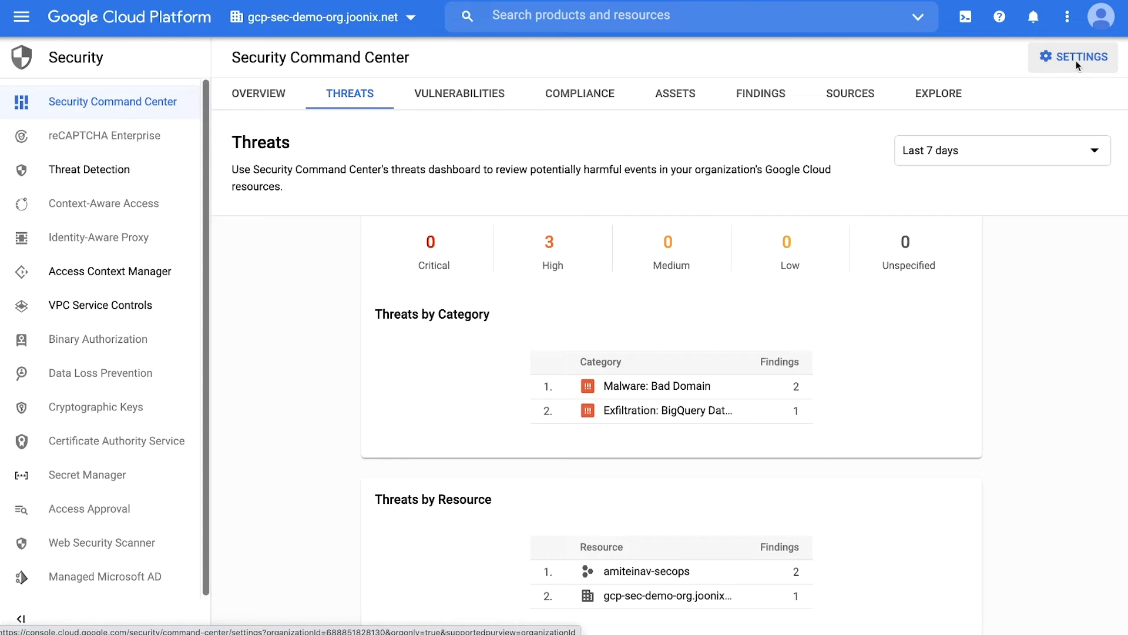
Review the Services list of detection services enabled by default in SCC settings.
{"action": "left_click", "coordinate": [1073, 56]}
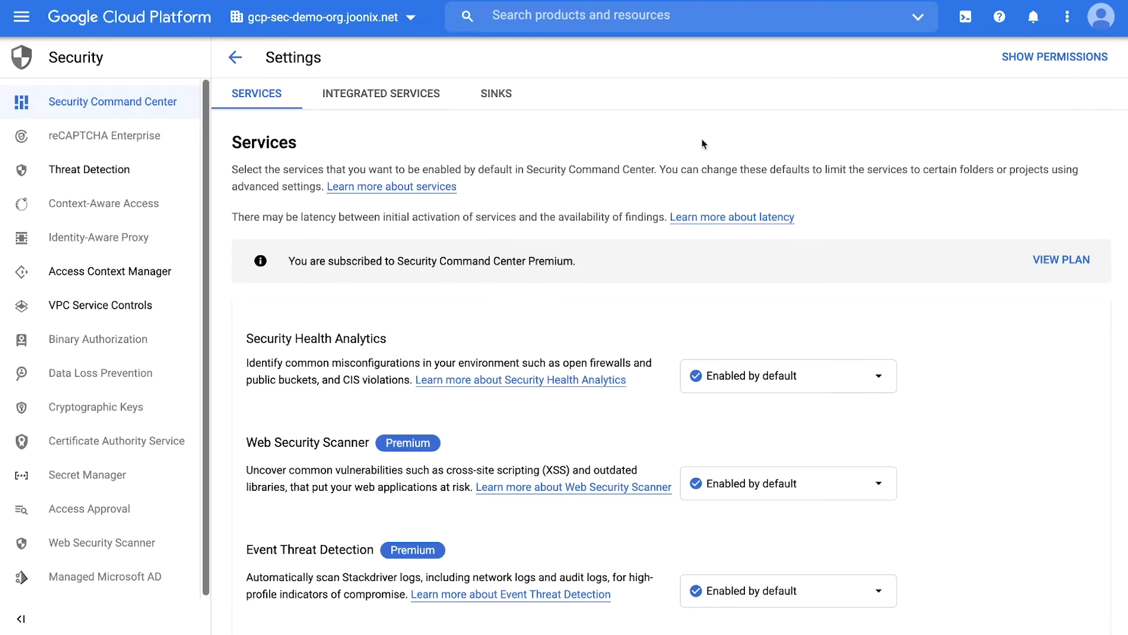
{"action": "scroll", "scroll_direction": "down", "scroll_amount": 3}
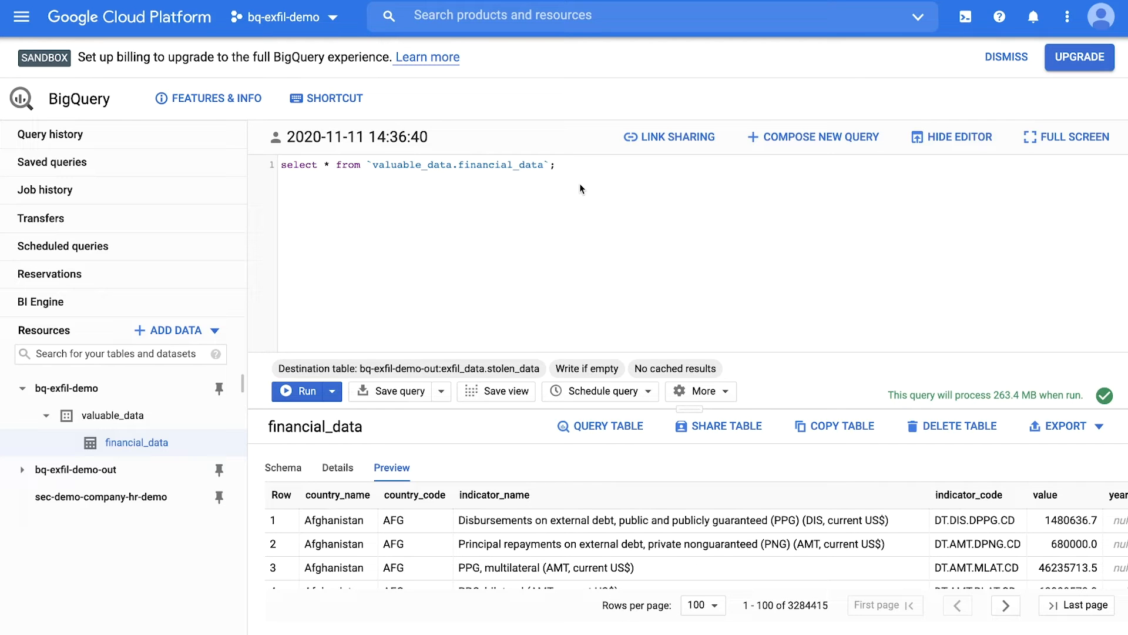
Keep the current project and run the select * query into bq-exfil-demo-out:exfil_data.stolen_data.
{"action": "left_click", "coordinate": [332, 17]}
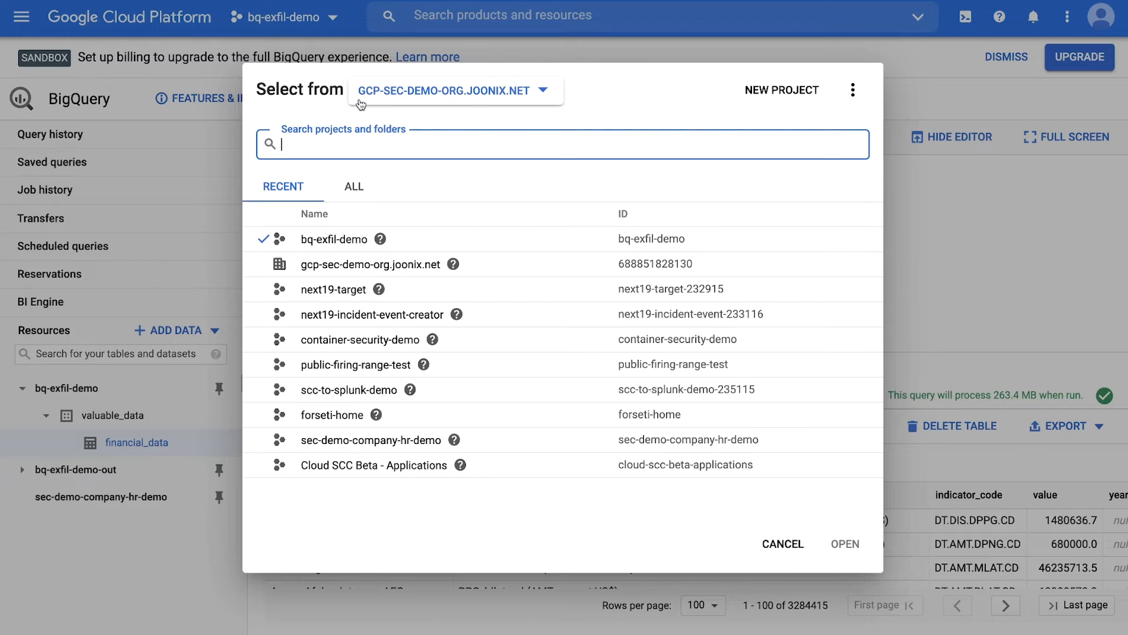
{"action": "mouse_move", "coordinate": [694, 415]}
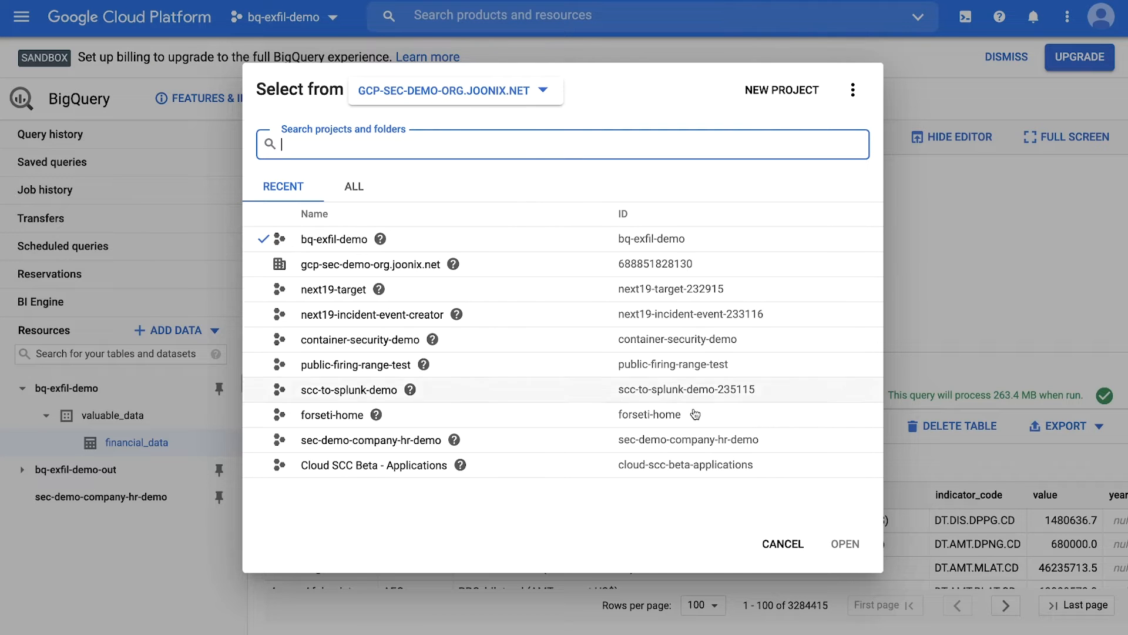
{"action": "left_click", "coordinate": [782, 543]}
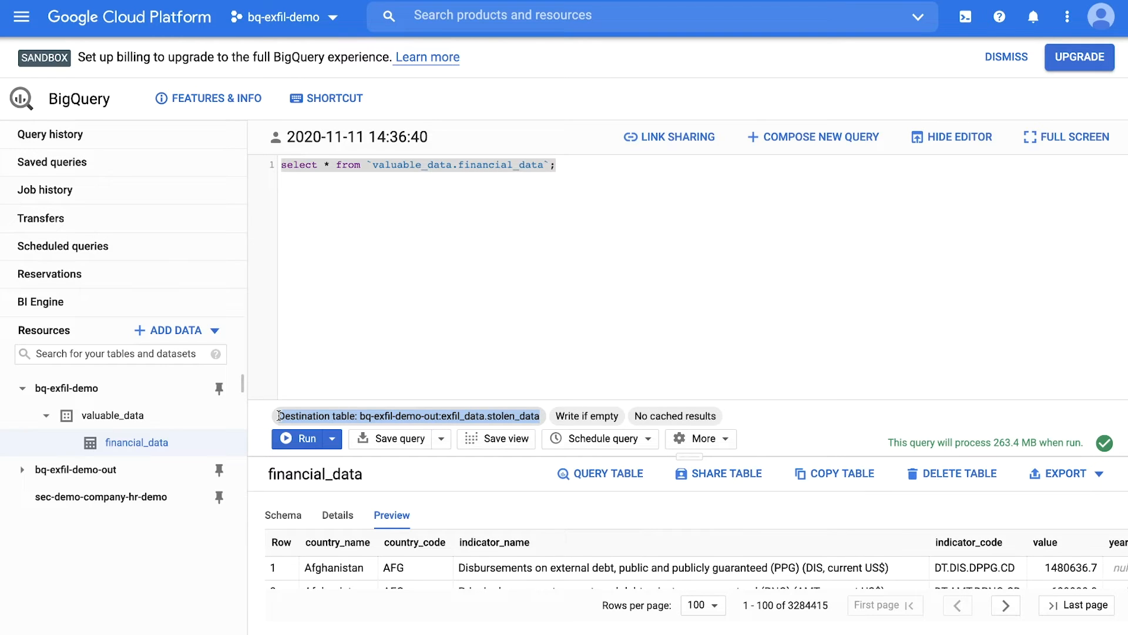
{"action": "mouse_move", "coordinate": [871, 443]}
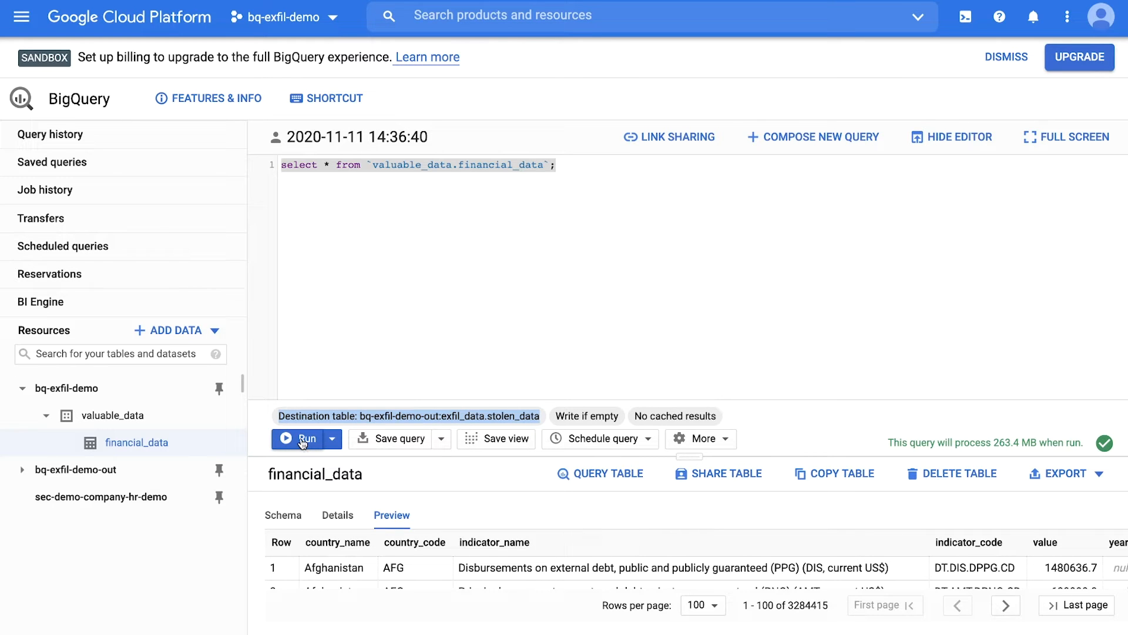
{"action": "left_click", "coordinate": [306, 439]}
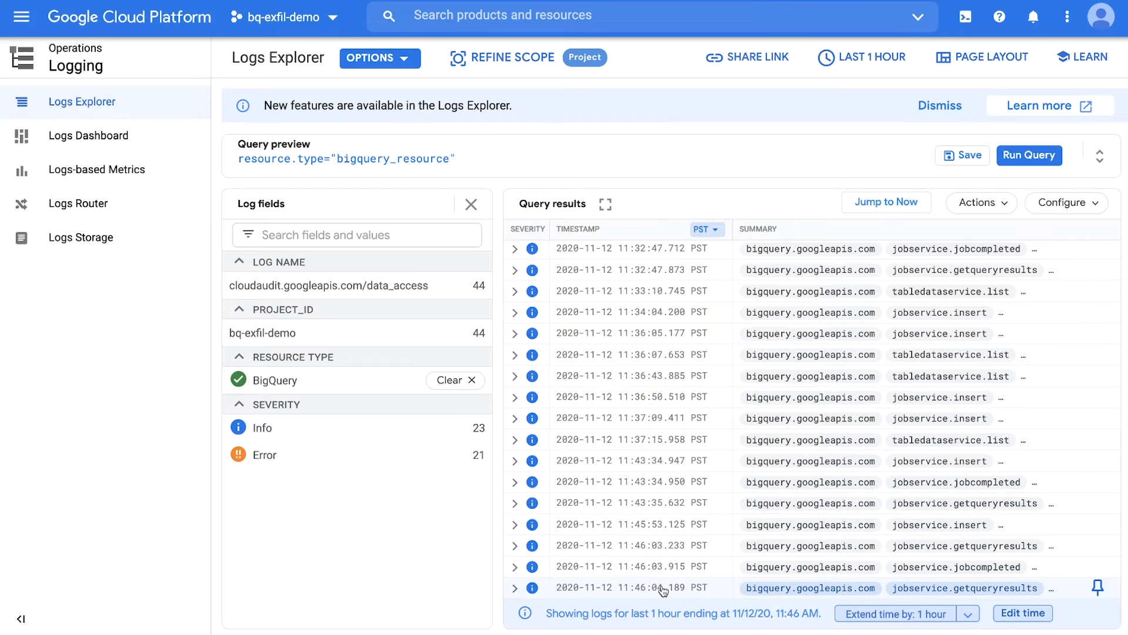
Inspect the latest bigquery.googleapis.com audit entry in Logs Explorer.
{"action": "left_click", "coordinate": [515, 589]}
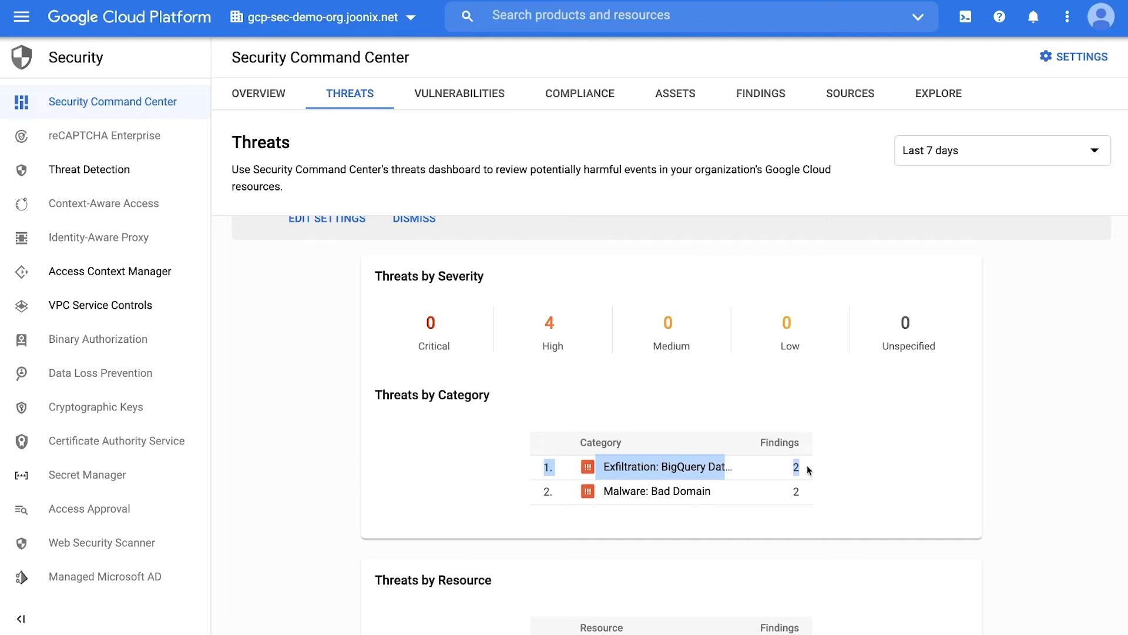
{"action": "mouse_move", "coordinate": [669, 467]}
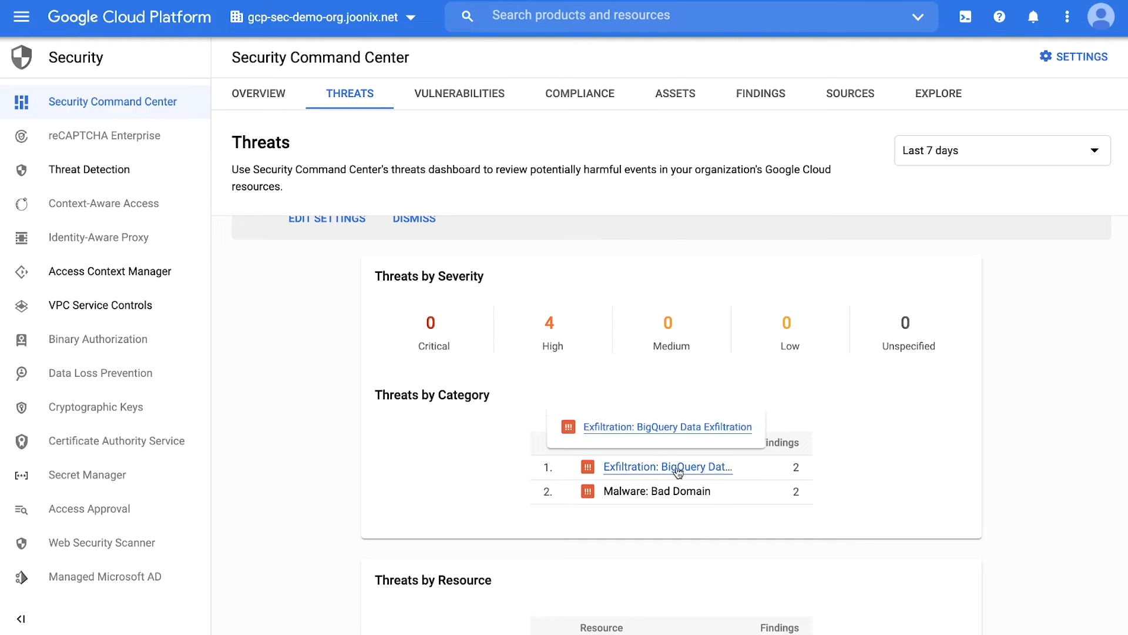
Drill from Exfiltration: BigQuery Data Exfiltration into one finding's details.
{"action": "left_click", "coordinate": [668, 466]}
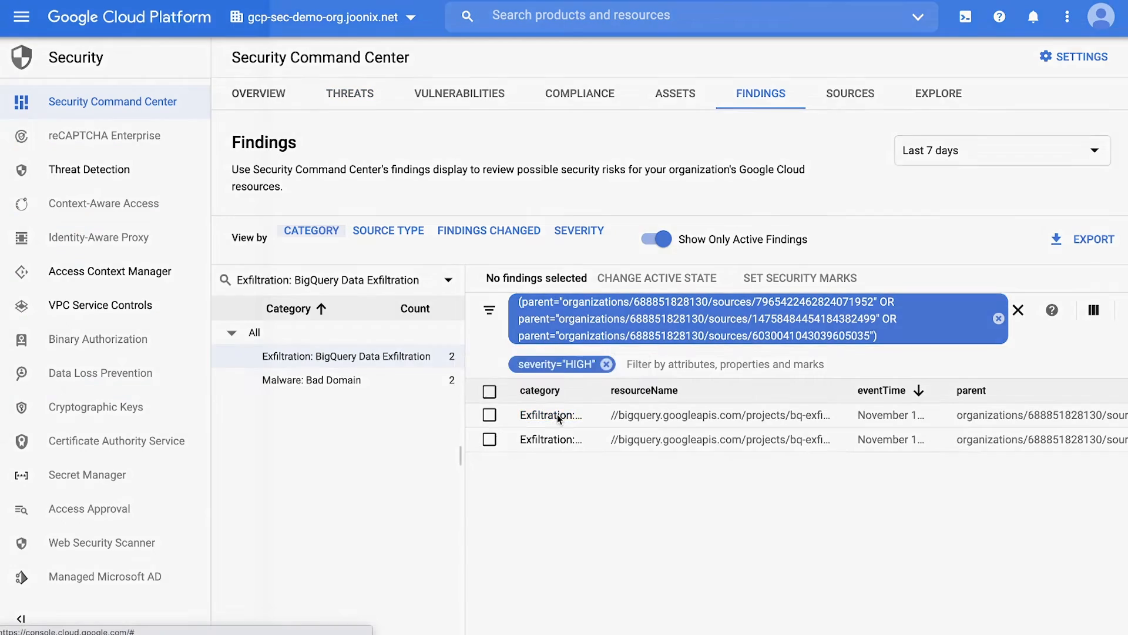
{"action": "left_click", "coordinate": [550, 415]}
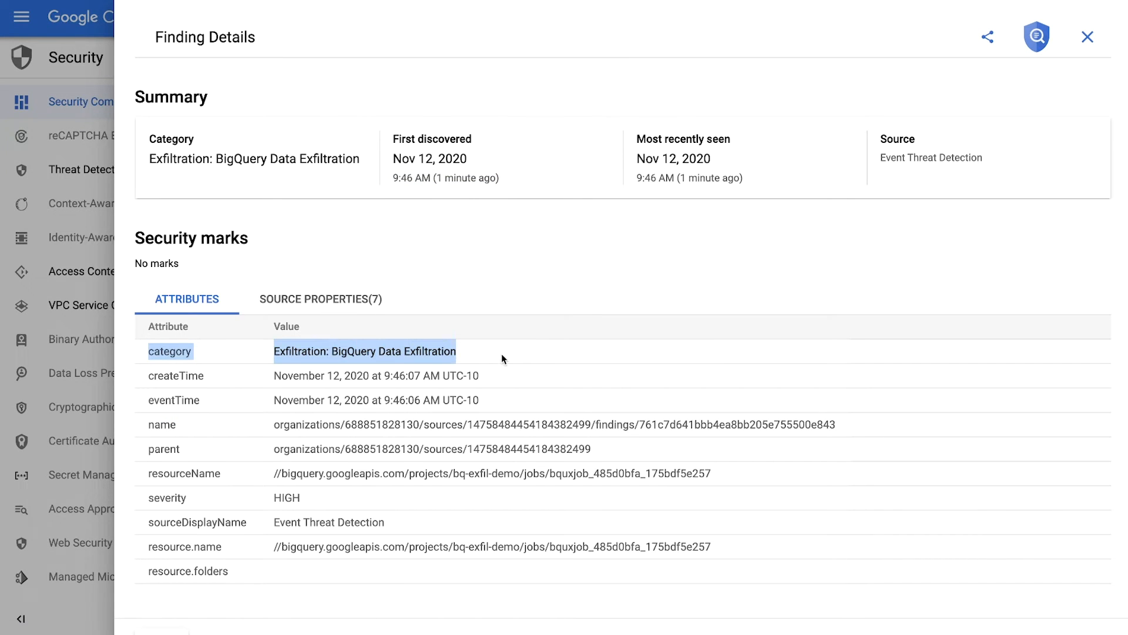
Show the finding's Source Properties with sourceId, evidence and detection rule expanded.
{"action": "left_click", "coordinate": [319, 298]}
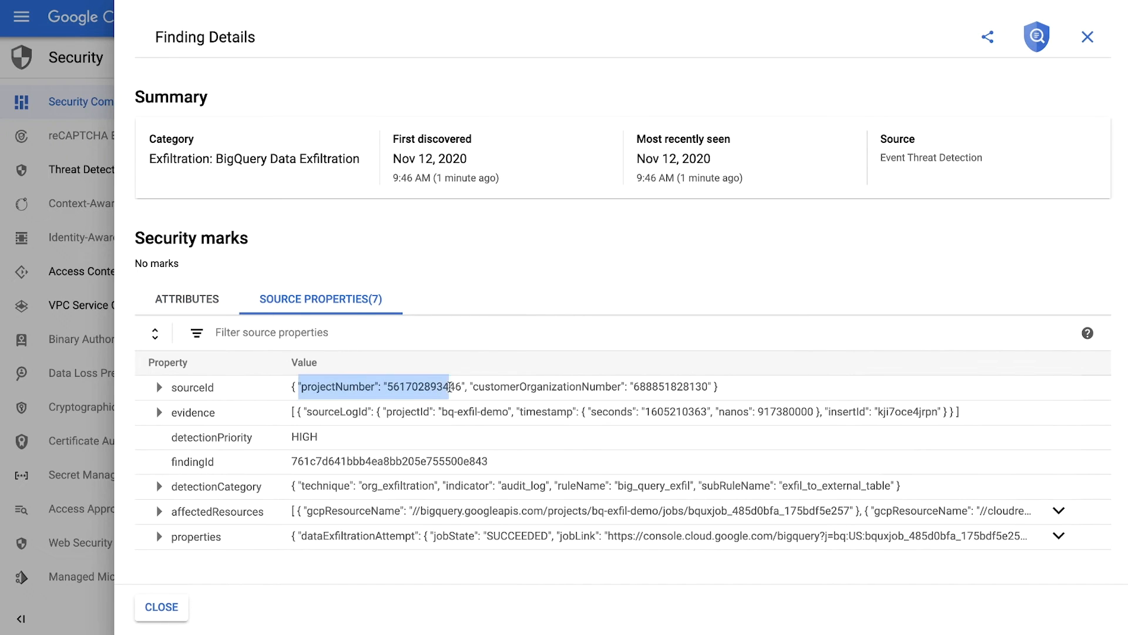
{"action": "left_click", "coordinate": [159, 387]}
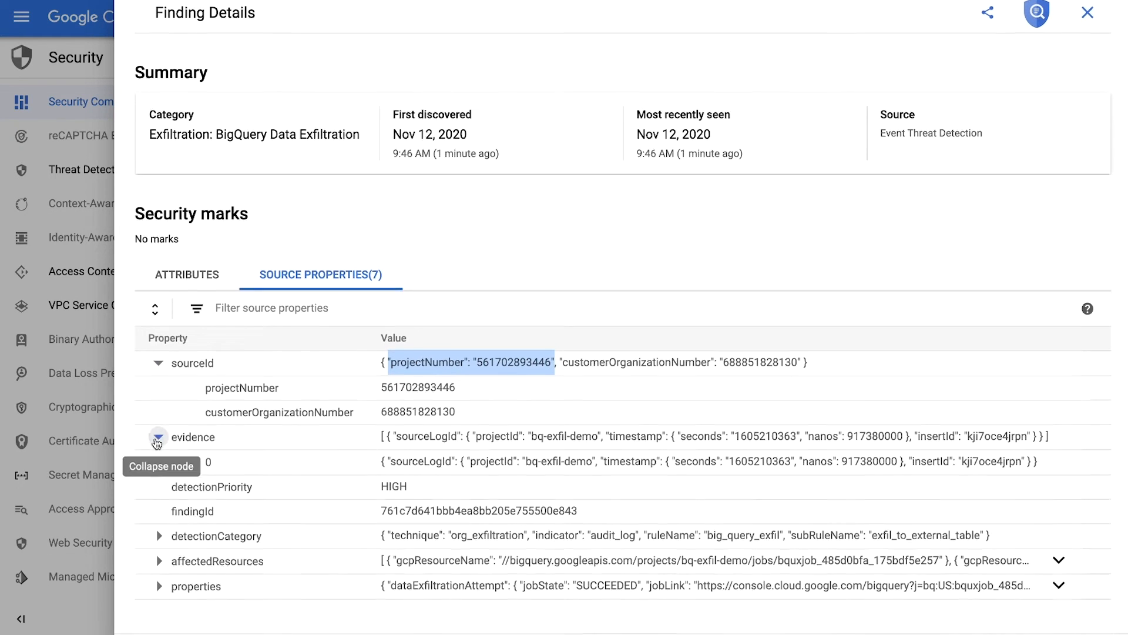
{"action": "left_click", "coordinate": [158, 536]}
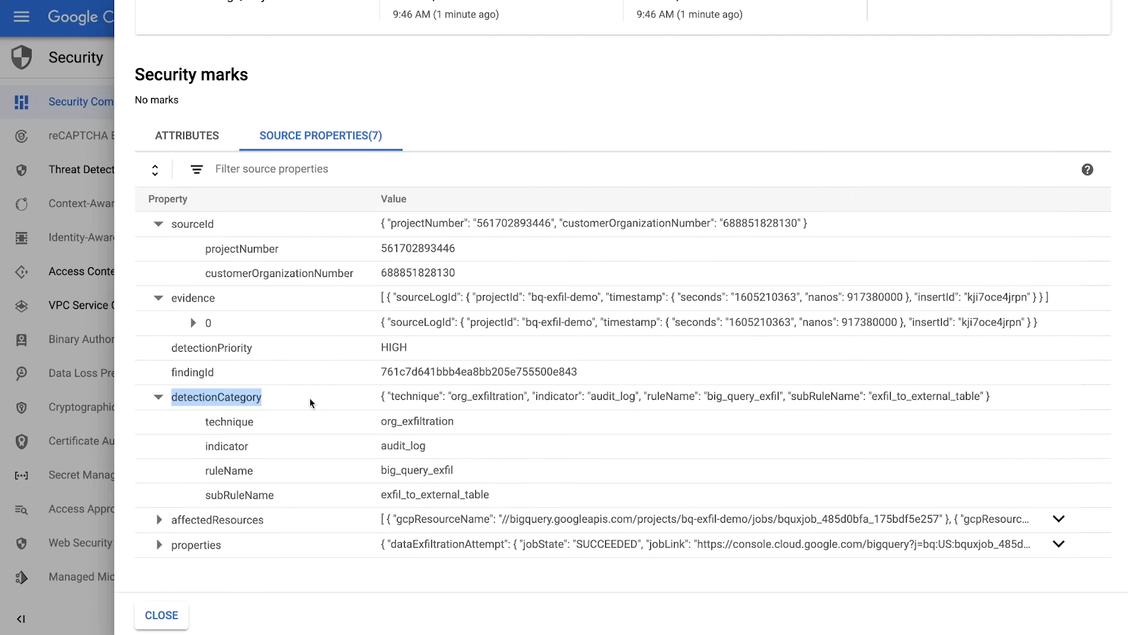
{"action": "mouse_move", "coordinate": [157, 519]}
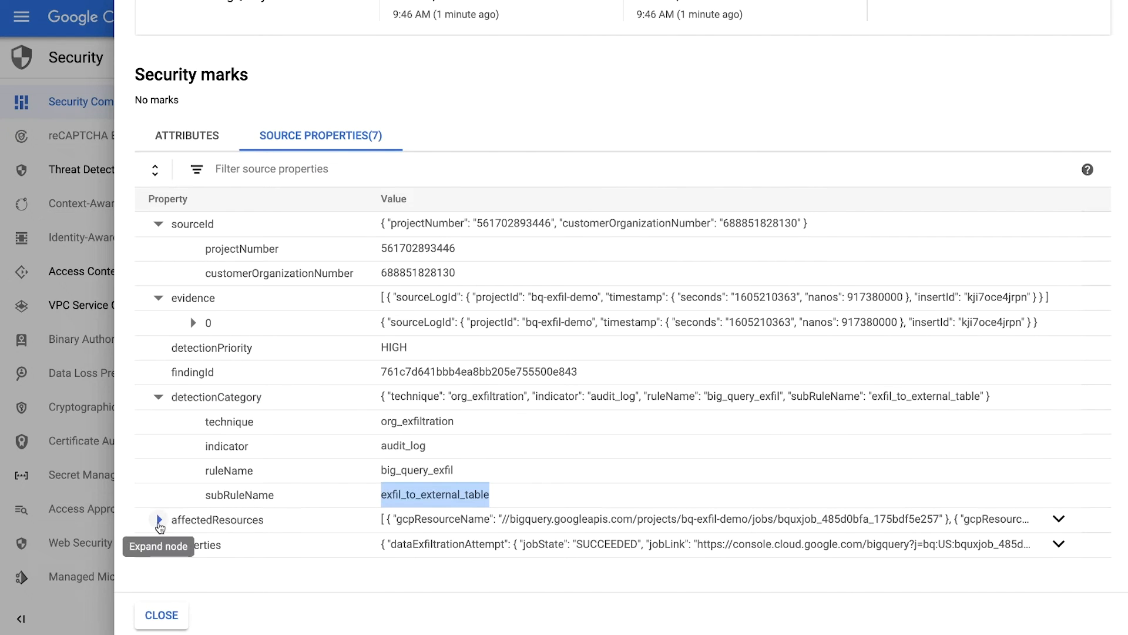
{"action": "left_click", "coordinate": [159, 519]}
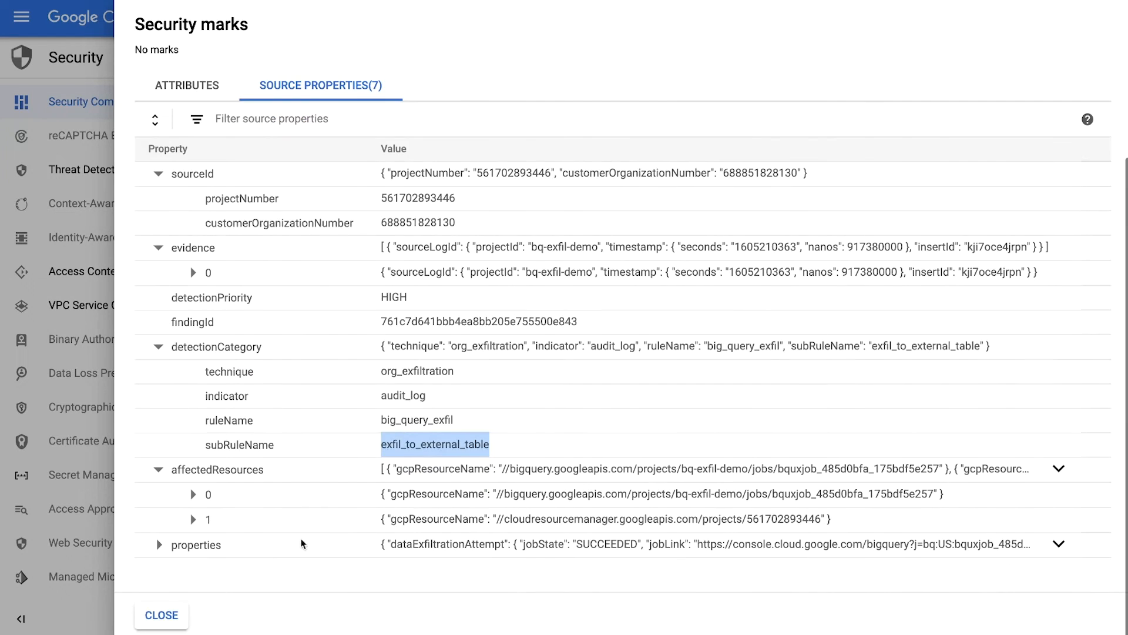
Expand properties > dataExfiltrationAttempt to reveal the succeeded query and its source and destination tables.
{"action": "left_click", "coordinate": [159, 544]}
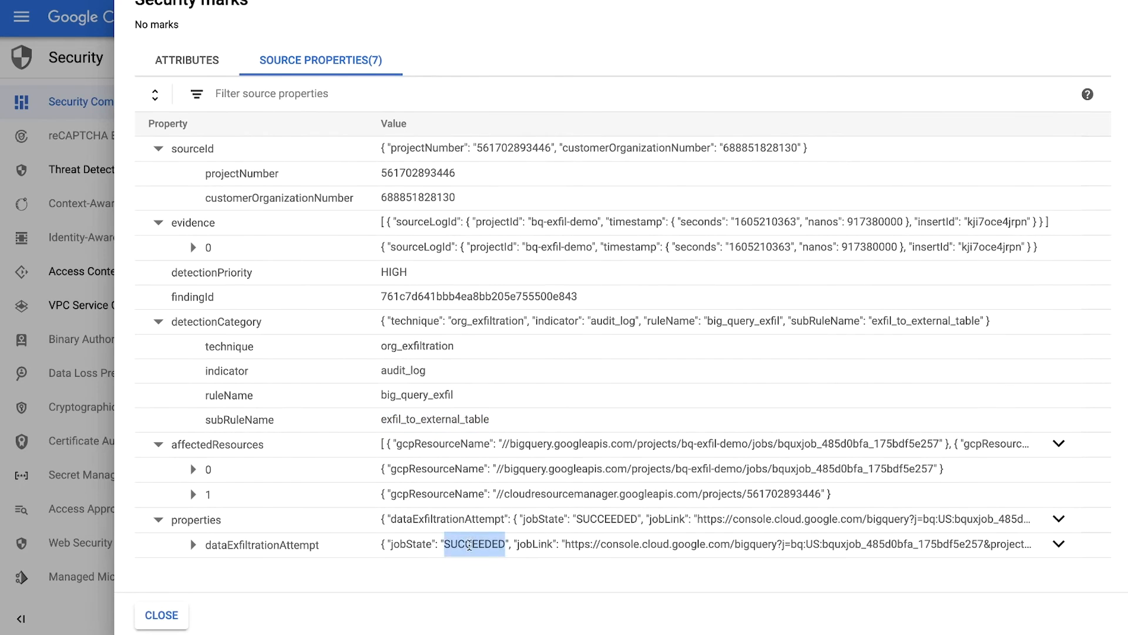
{"action": "left_click", "coordinate": [192, 544]}
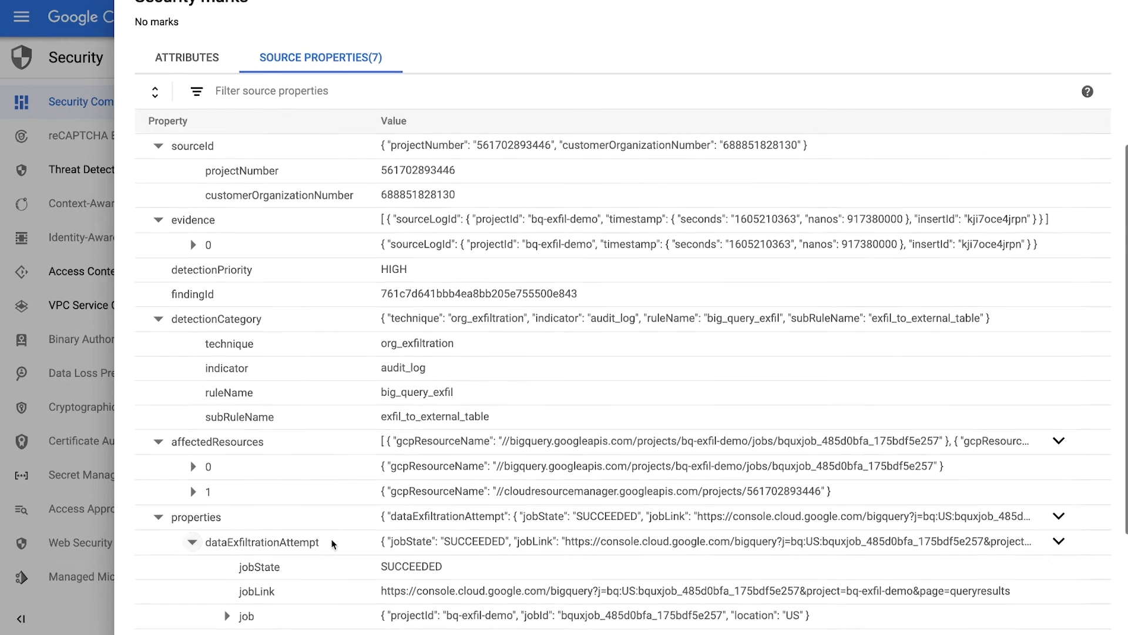
{"action": "scroll", "scroll_direction": "down", "scroll_amount": 3}
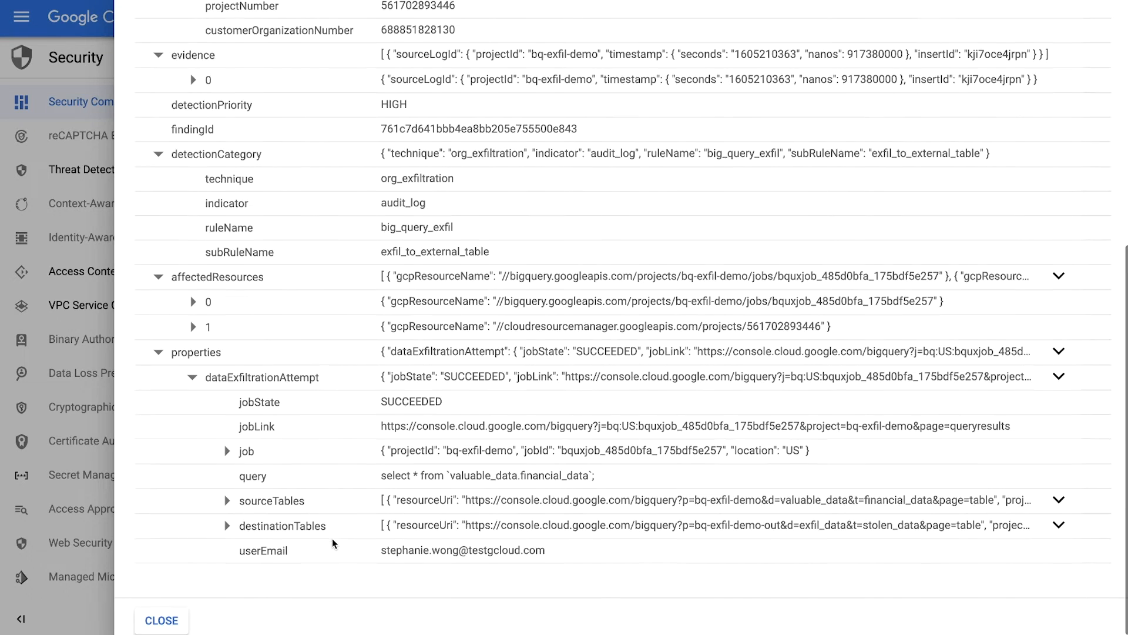
{"action": "double_click", "coordinate": [463, 544]}
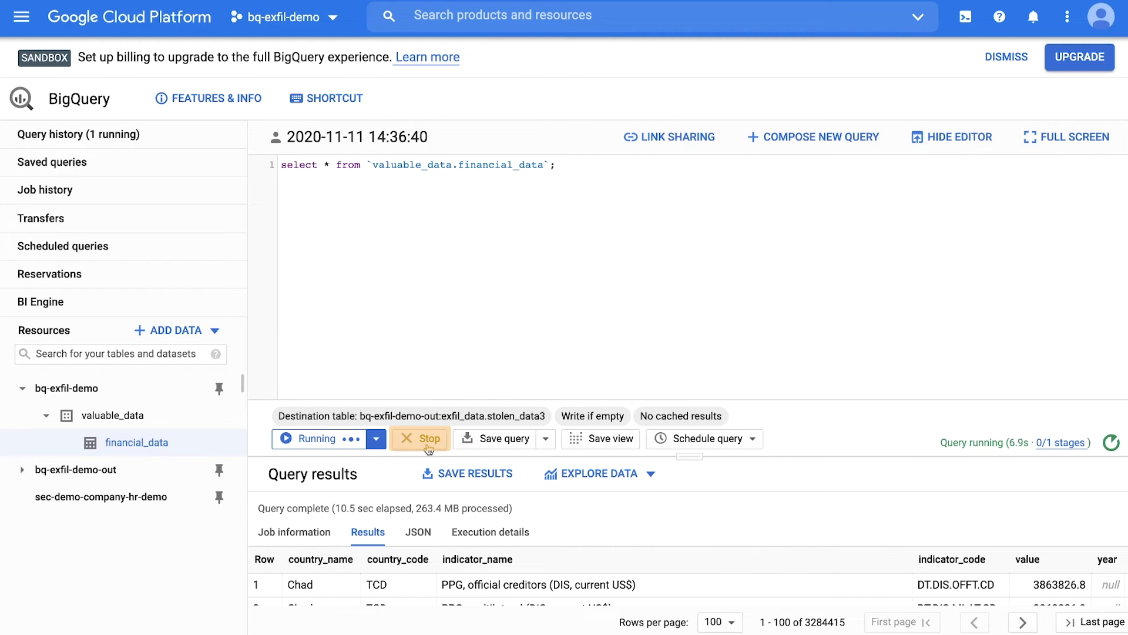
{"action": "left_click", "coordinate": [419, 439]}
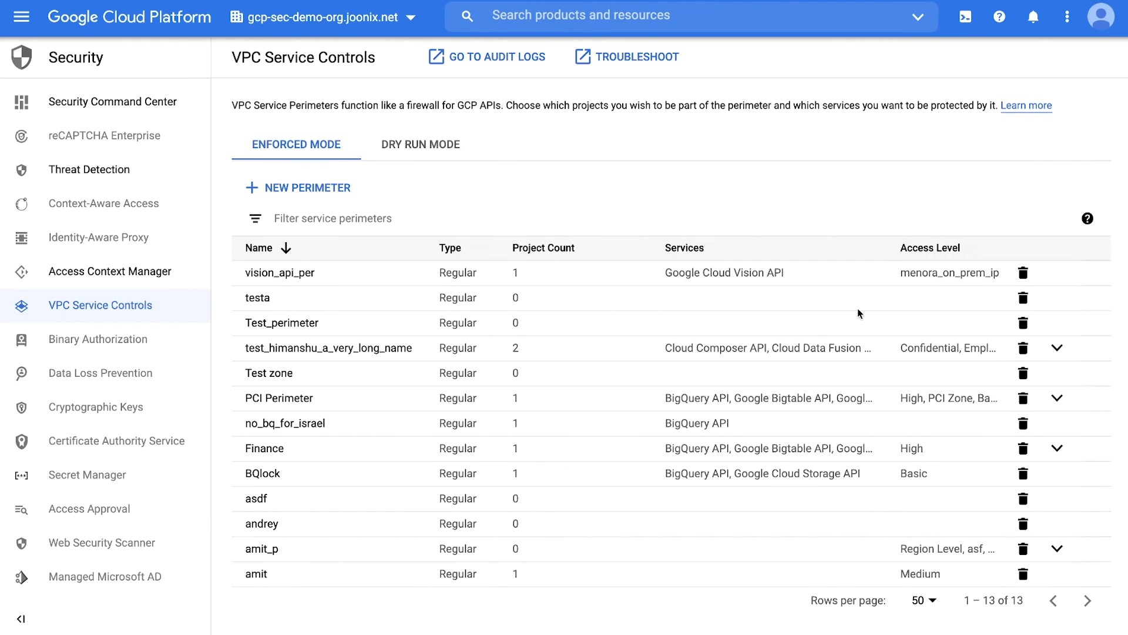
{"action": "mouse_move", "coordinate": [565, 213]}
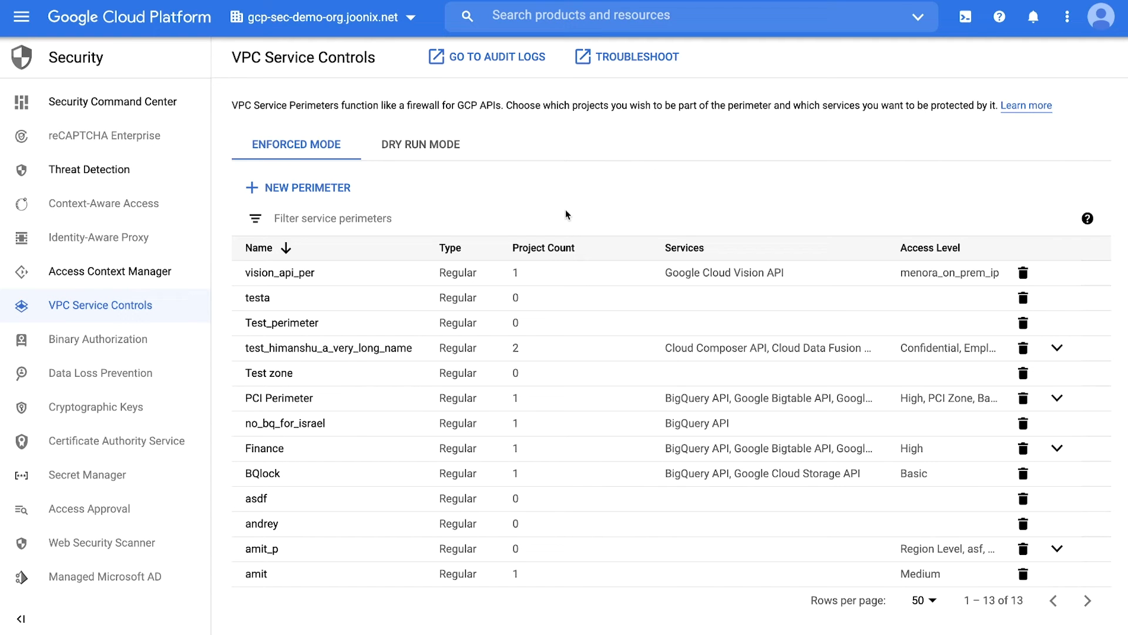
{"action": "mouse_move", "coordinate": [307, 188]}
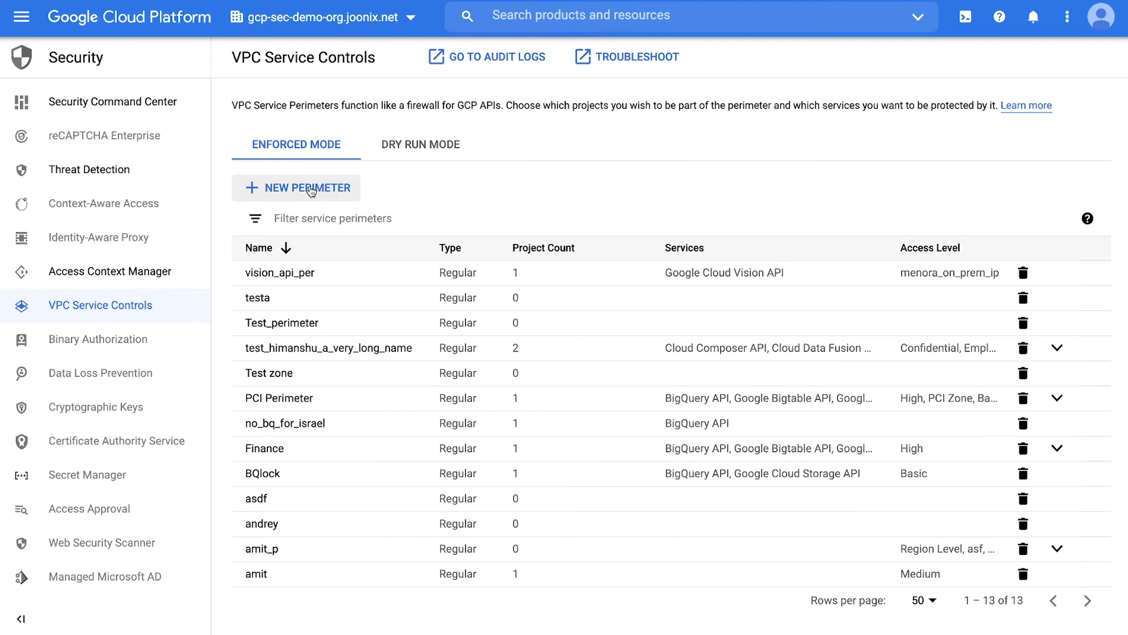
Start a new perimeter named bigquery_perimeter and add project bq-exfil-demo.
{"action": "left_click", "coordinate": [297, 188]}
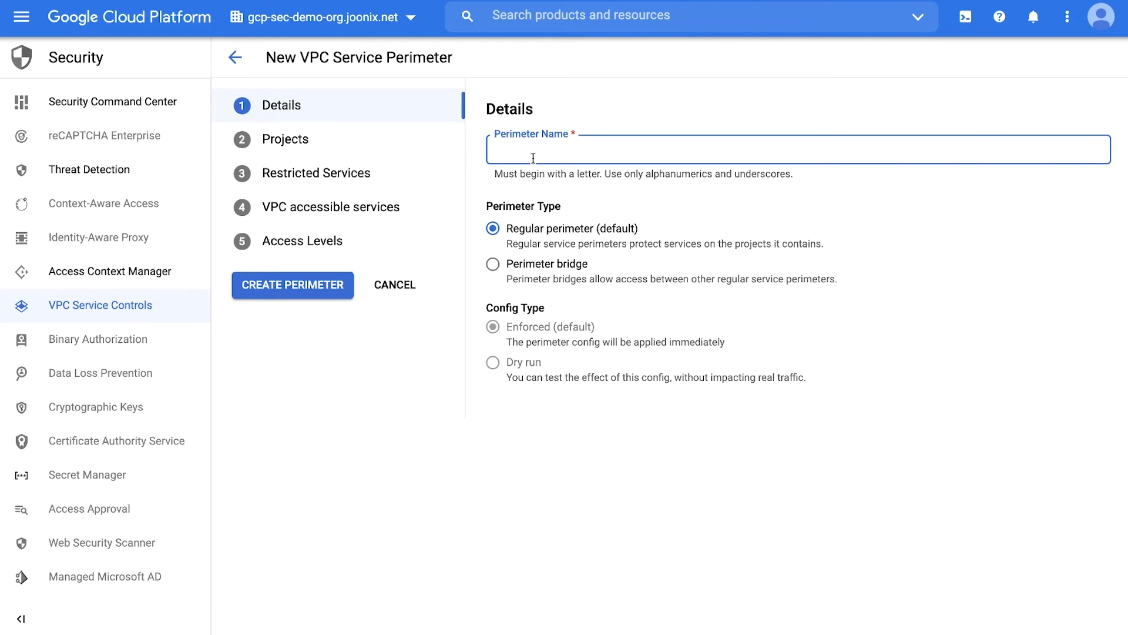
{"action": "type", "text": "bigquery_perim"}
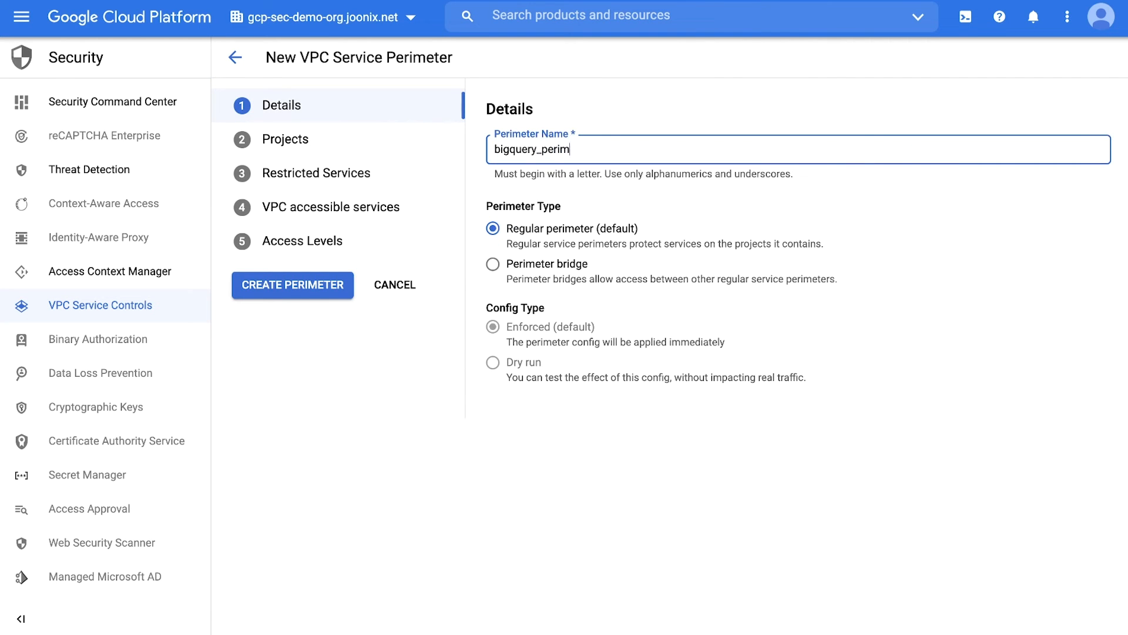
{"action": "type", "text": "eter"}
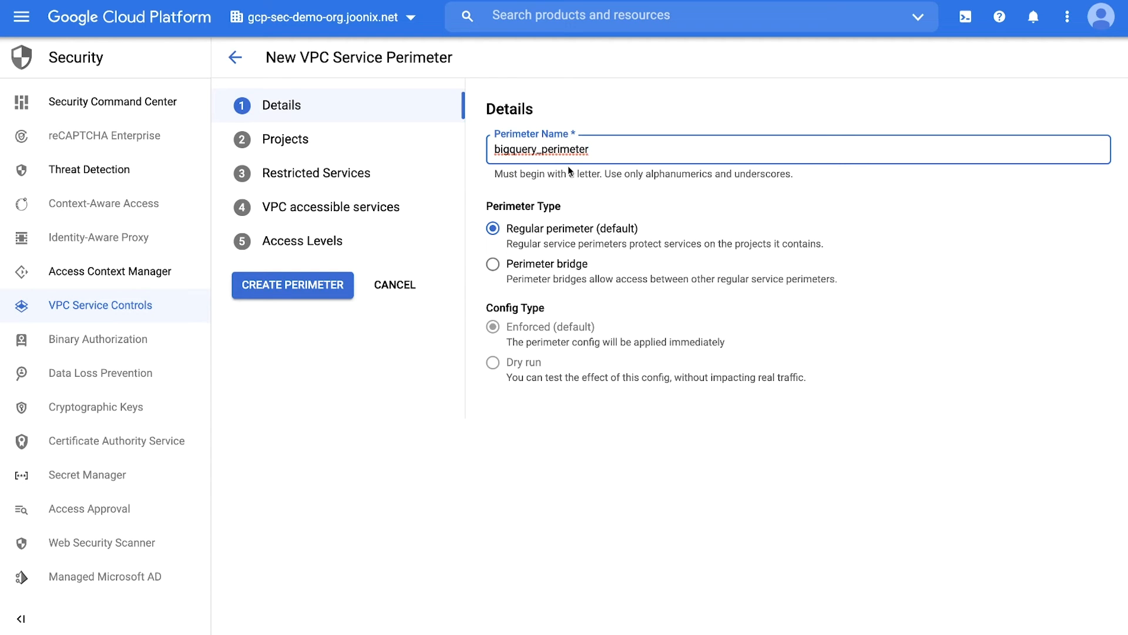
{"action": "mouse_move", "coordinate": [507, 332]}
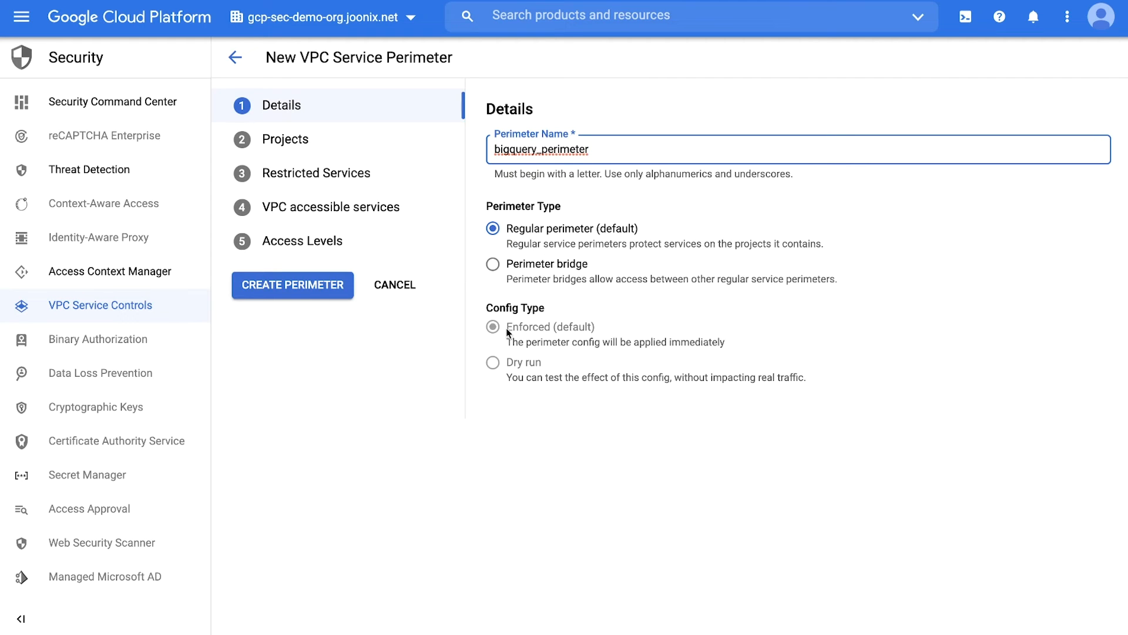
{"action": "left_click", "coordinate": [284, 139]}
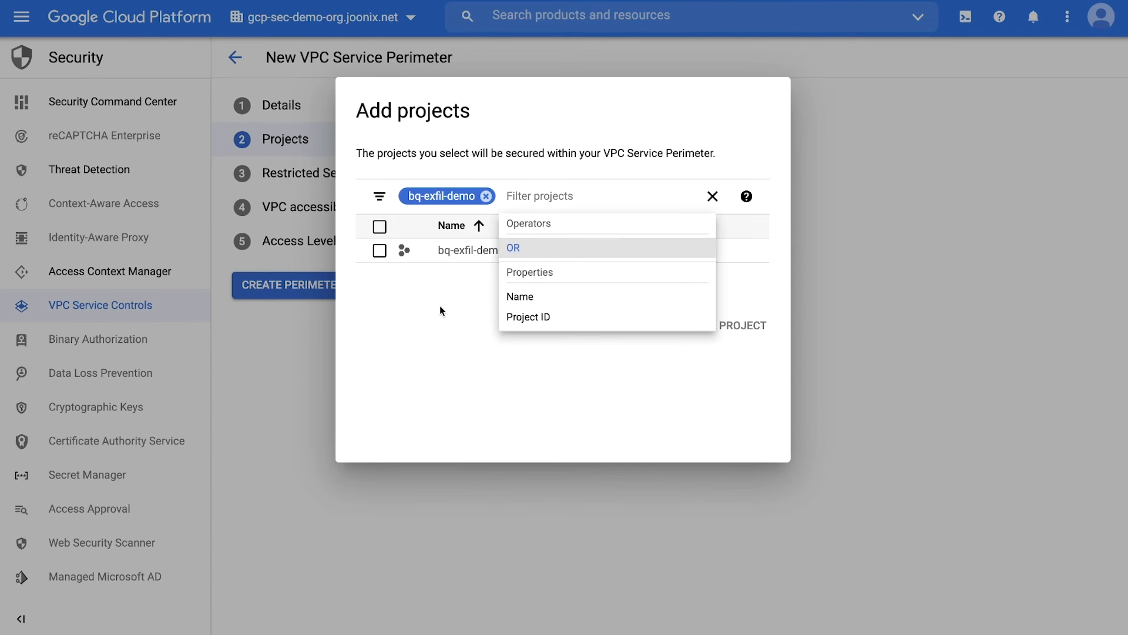
{"action": "left_click", "coordinate": [315, 173]}
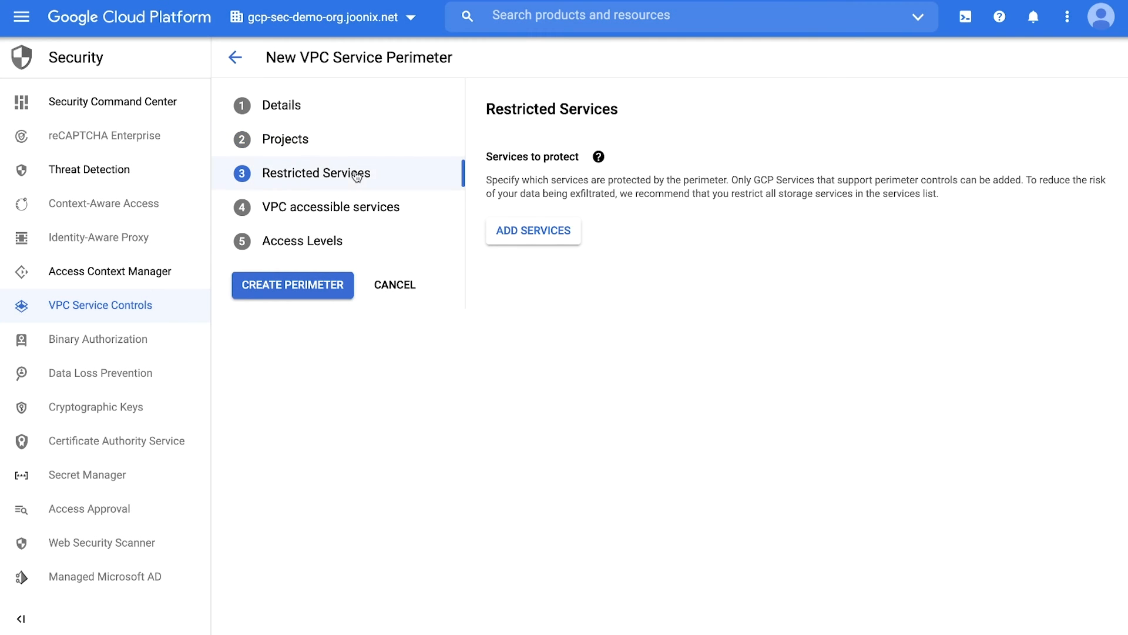
Restrict the BigQuery API and grant the Confidential access level for the perimeter.
{"action": "left_click", "coordinate": [533, 230]}
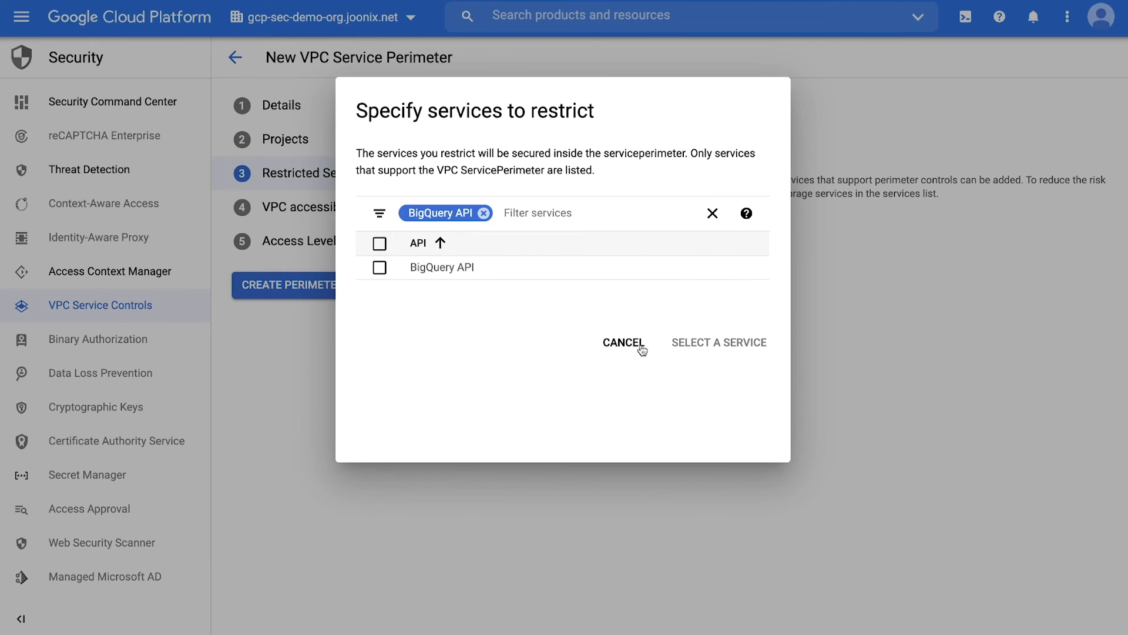
{"action": "left_click", "coordinate": [623, 342]}
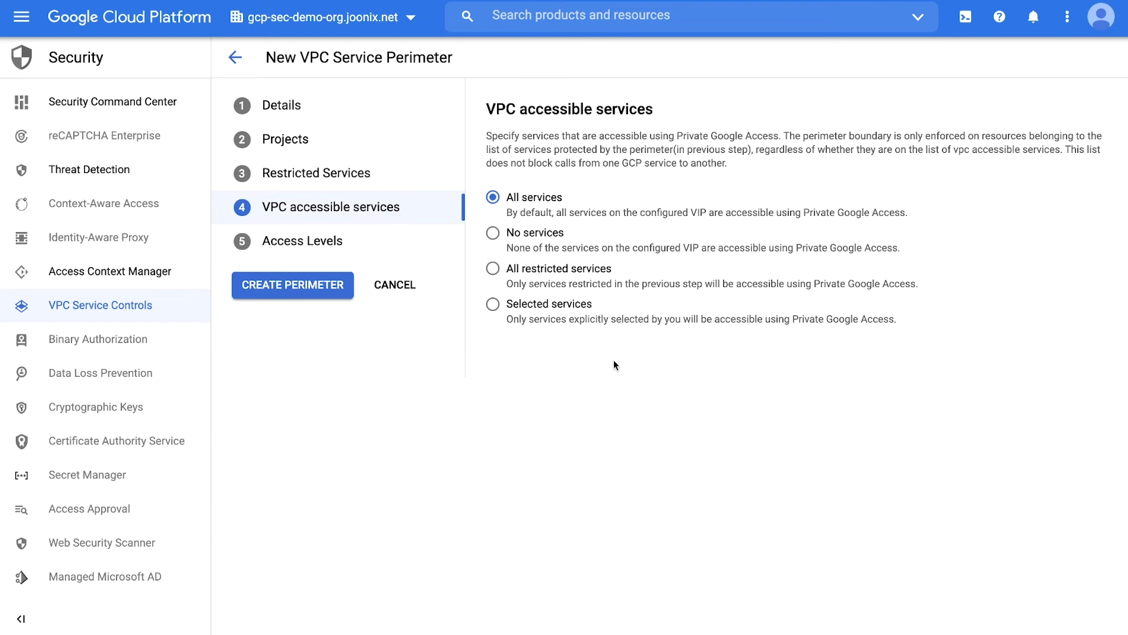
{"action": "mouse_move", "coordinate": [296, 259]}
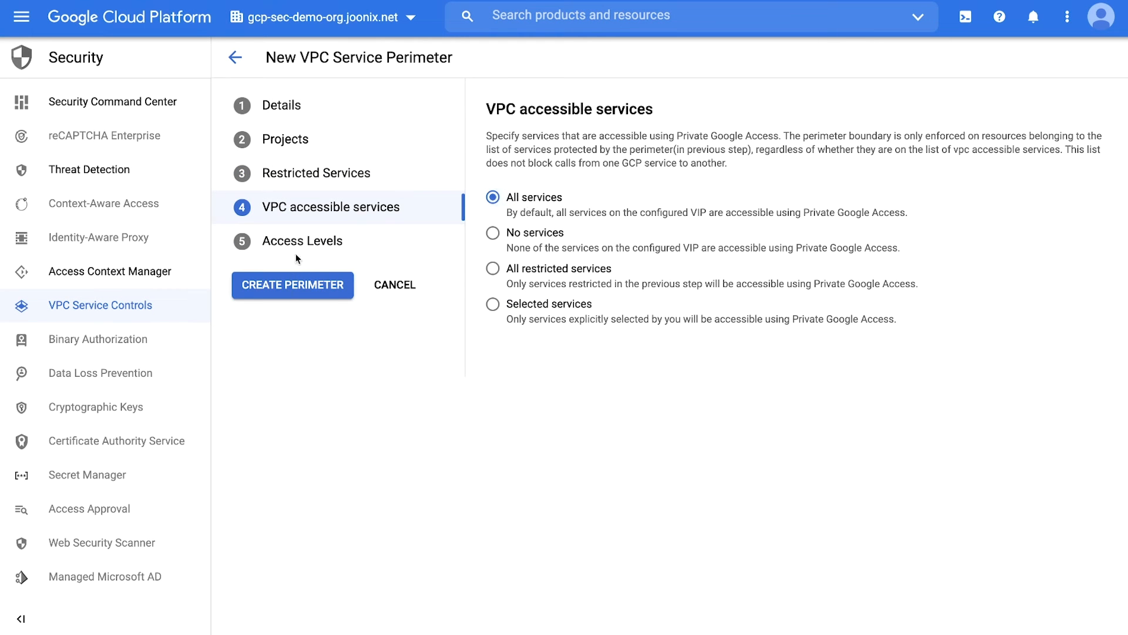
{"action": "left_click", "coordinate": [302, 240]}
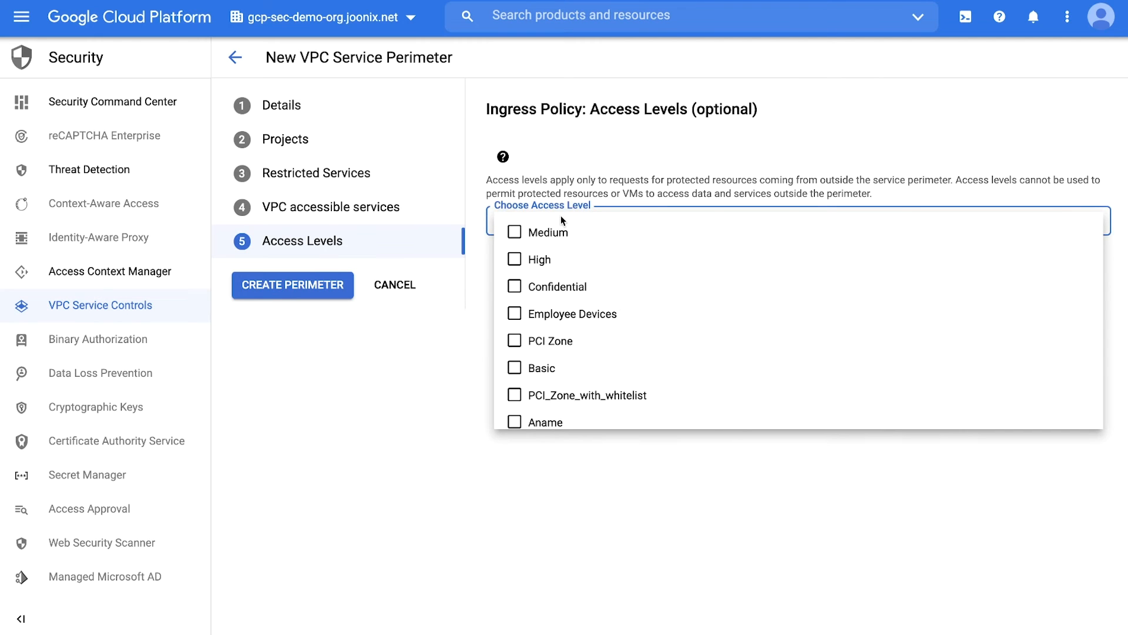
{"action": "left_click", "coordinate": [513, 286]}
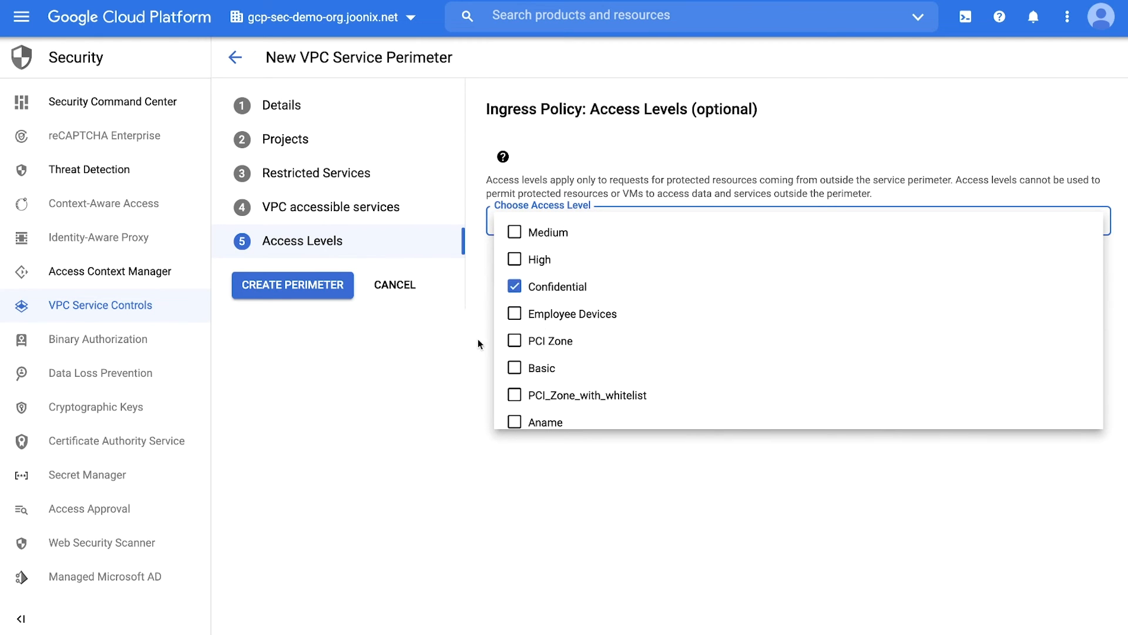
{"action": "left_click", "coordinate": [293, 285]}
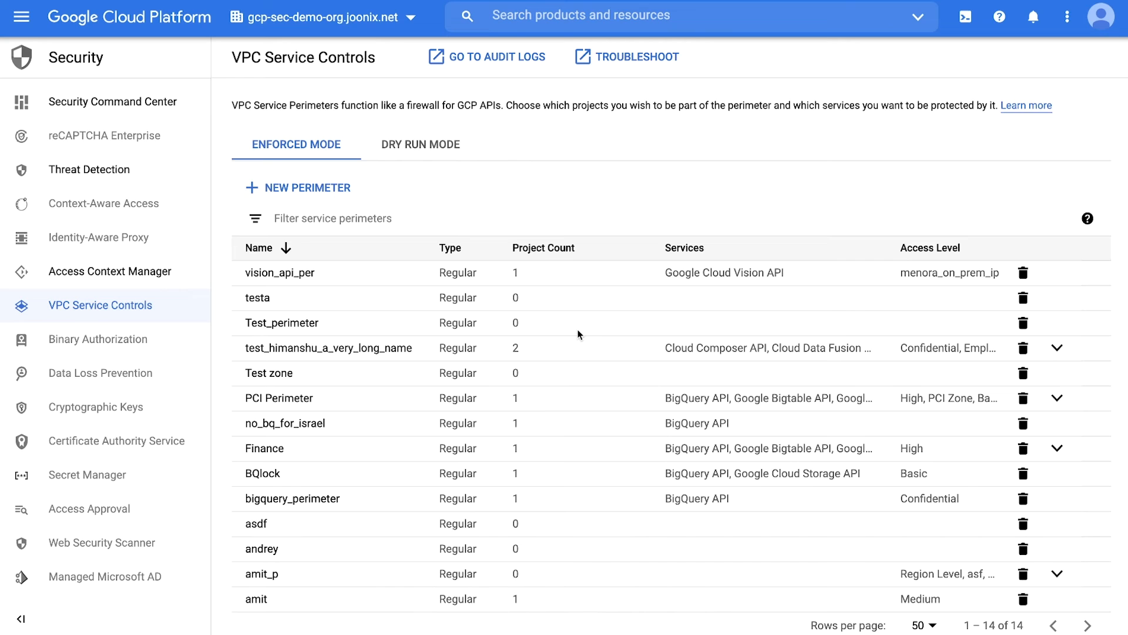
{"action": "mouse_move", "coordinate": [614, 330]}
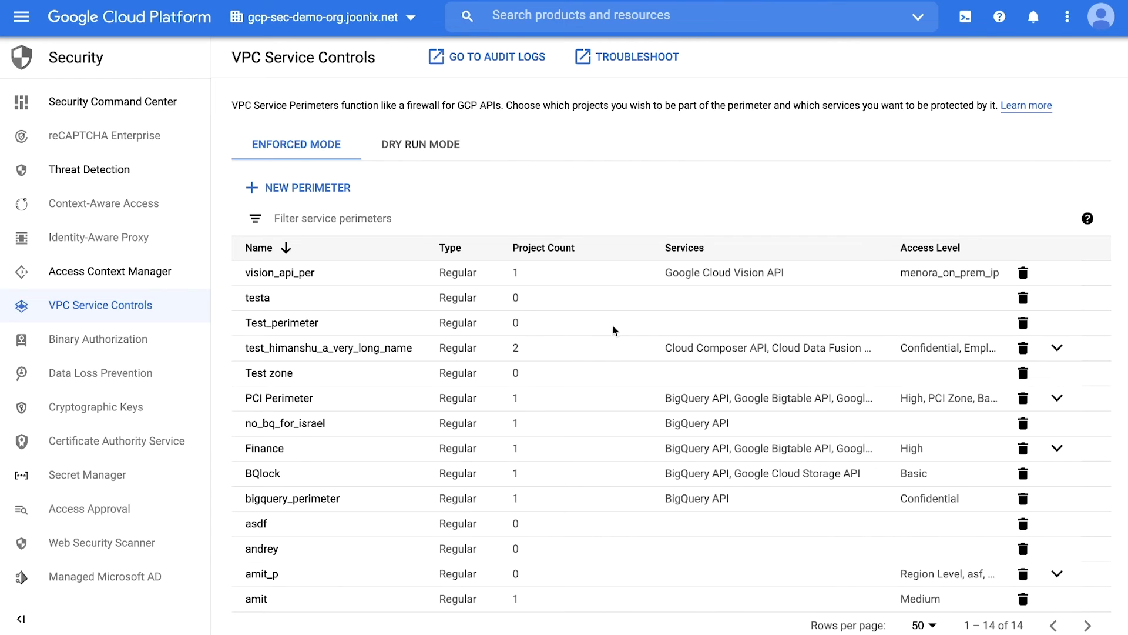
{"action": "mouse_move", "coordinate": [682, 345]}
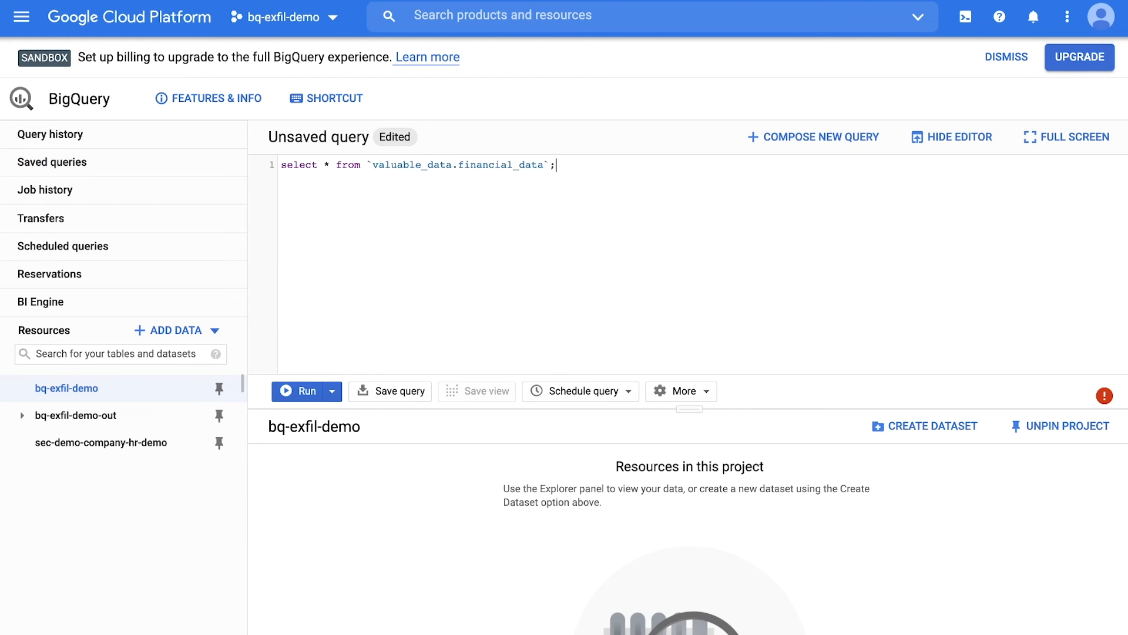
Rerun the financial_data query and get it blocked by VPC Service Controls.
{"action": "left_click", "coordinate": [306, 390]}
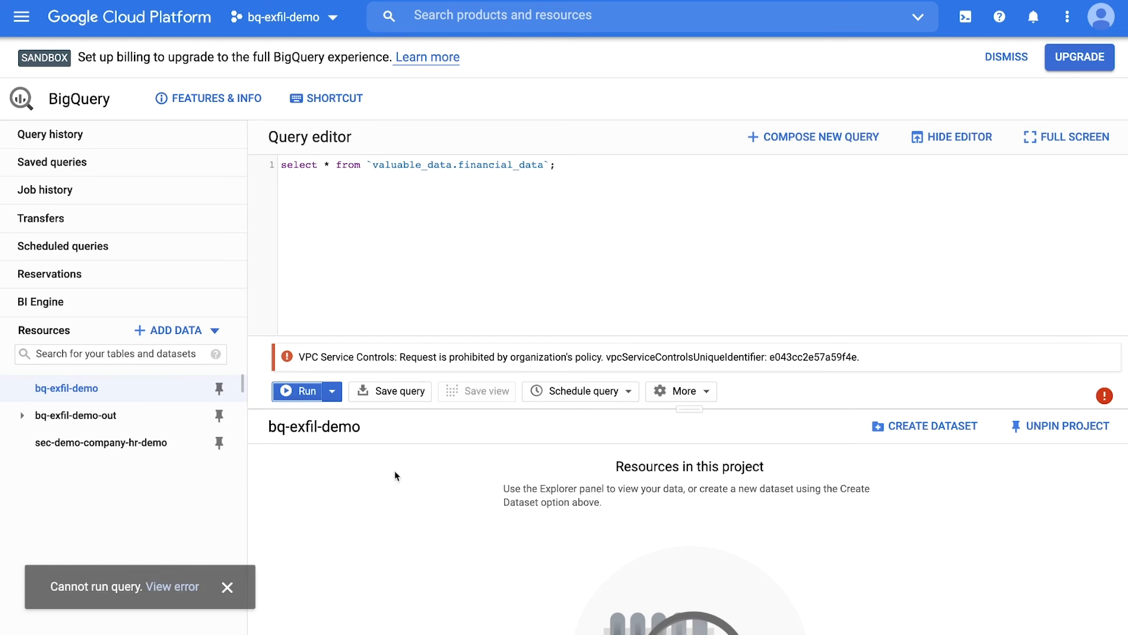
{"action": "mouse_move", "coordinate": [331, 390]}
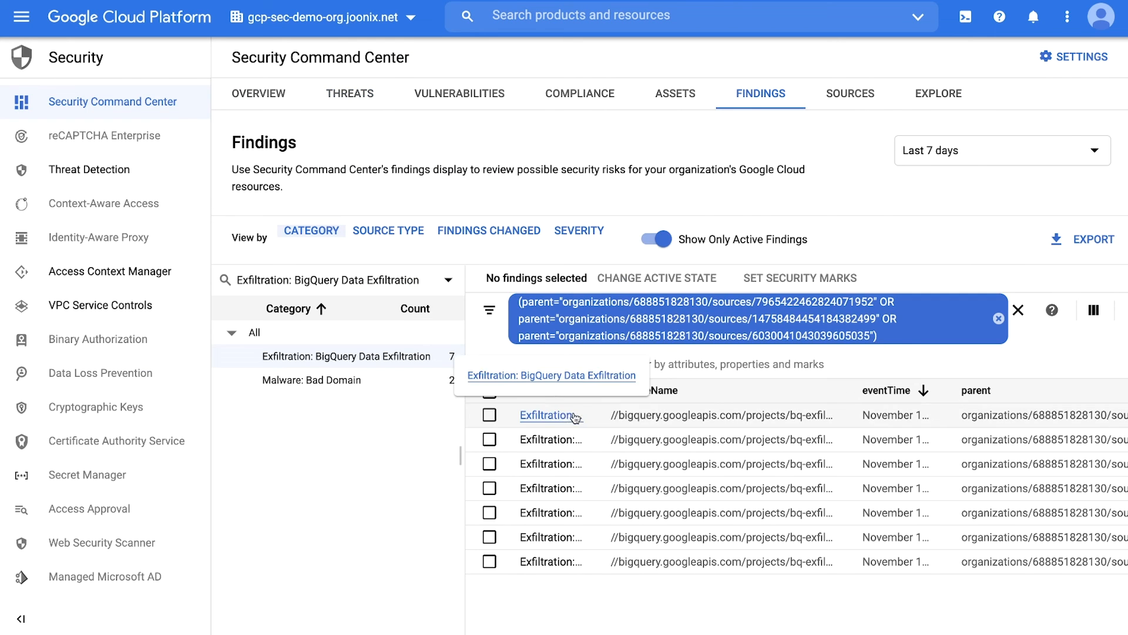
View the newest exfiltration finding's source properties showing a vpc_perimeter_violation.
{"action": "left_click", "coordinate": [550, 415]}
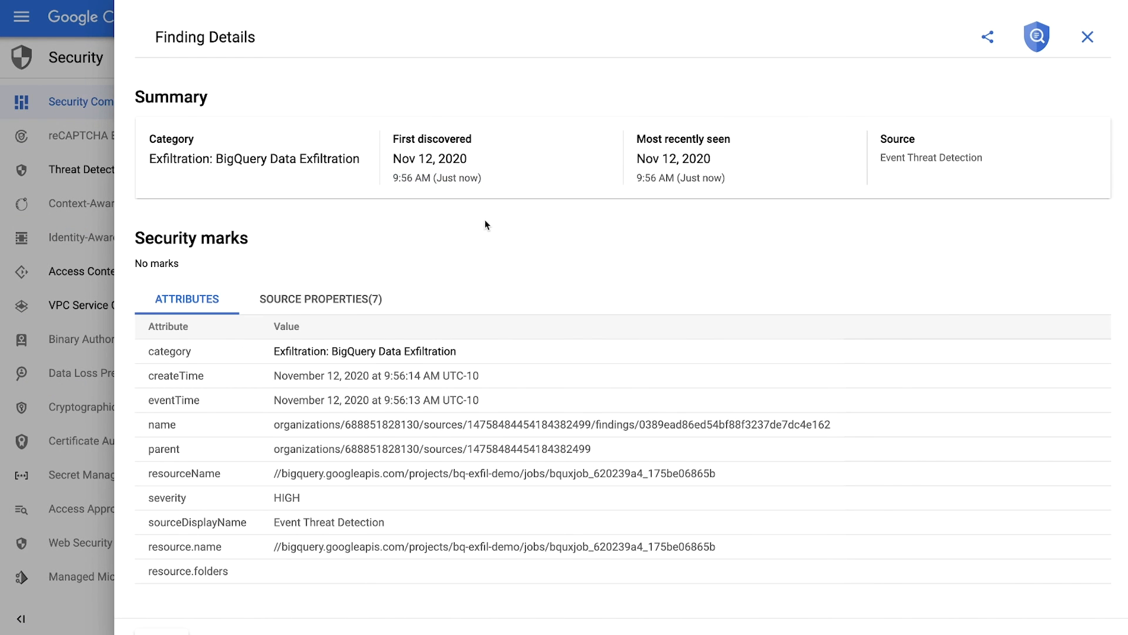
{"action": "left_click", "coordinate": [320, 299]}
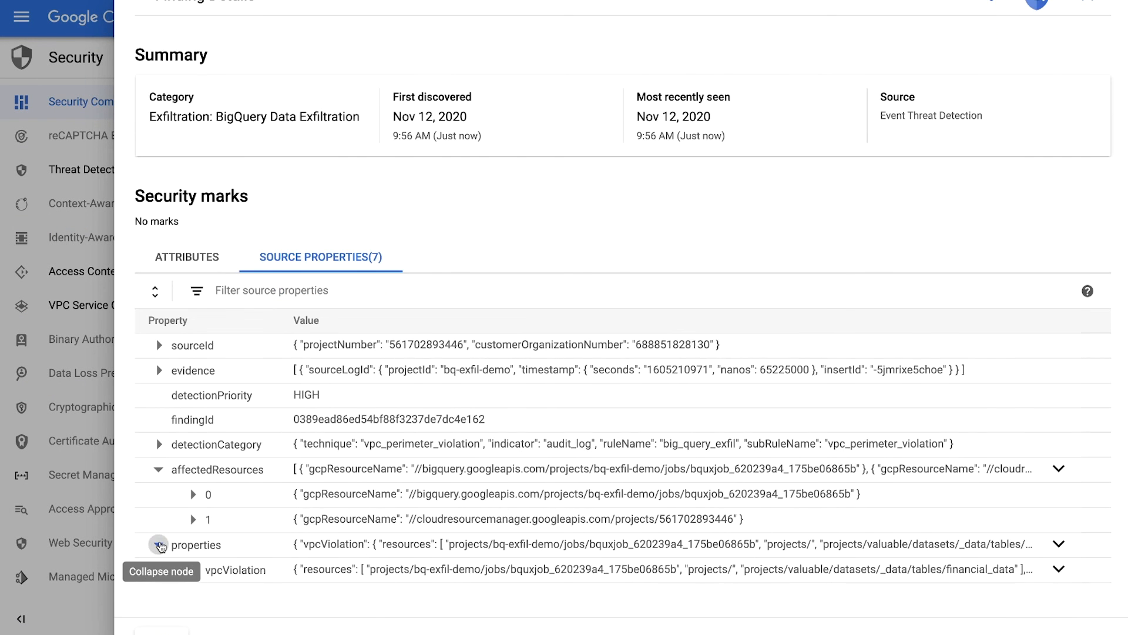